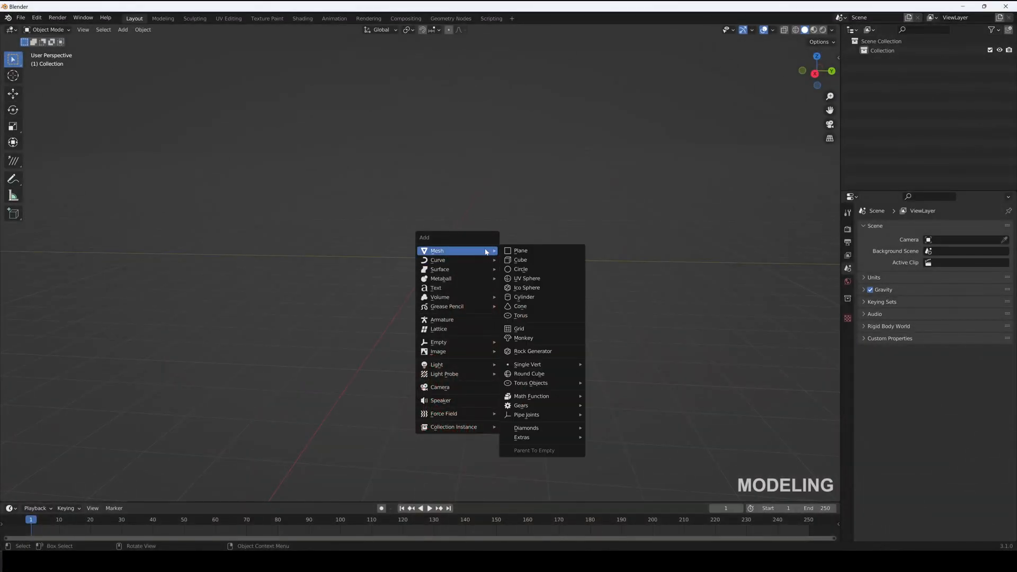
# Add a cylinder and flatten it into a thin candy disc
pyautogui.click(524, 297)
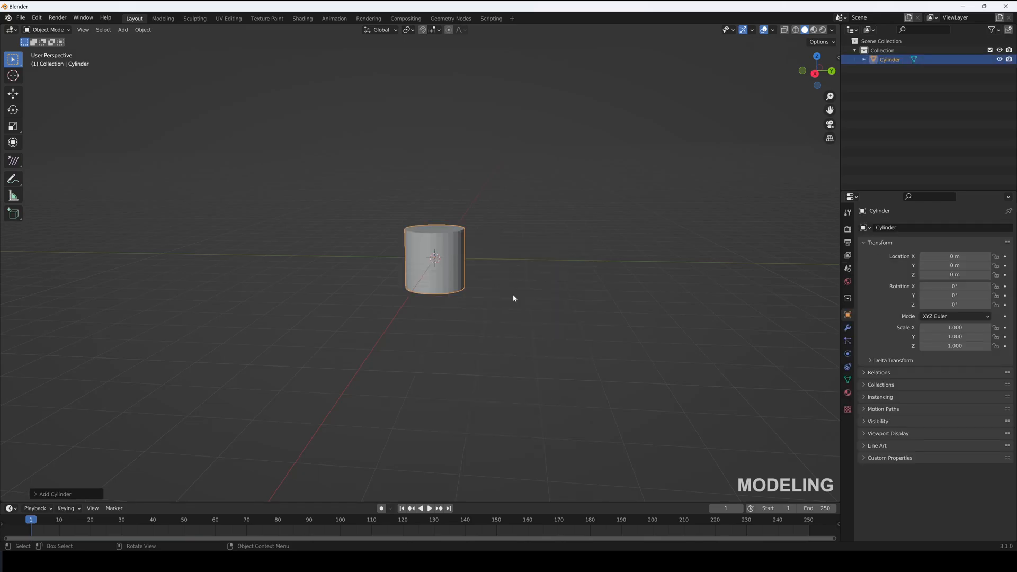
pyautogui.click(57, 494)
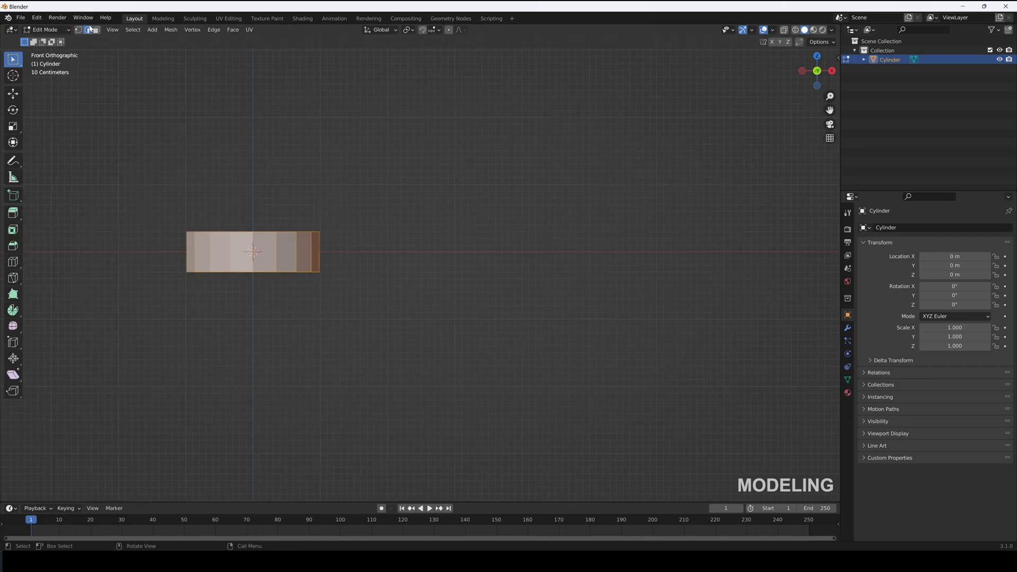
pyautogui.click(158, 185)
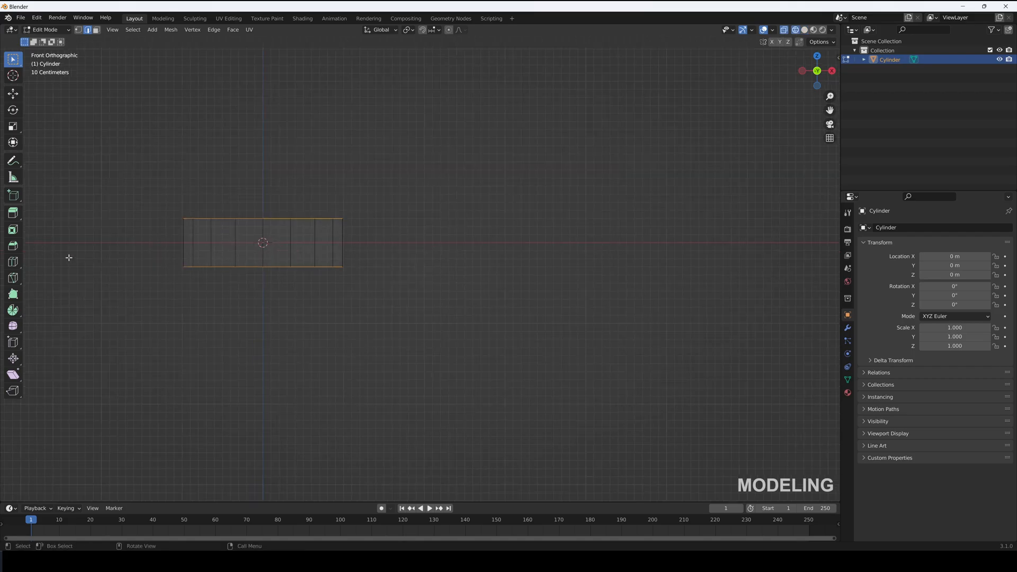
# Bevel the disc's top and bottom rim edges and shade it smooth
pyautogui.click(13, 245)
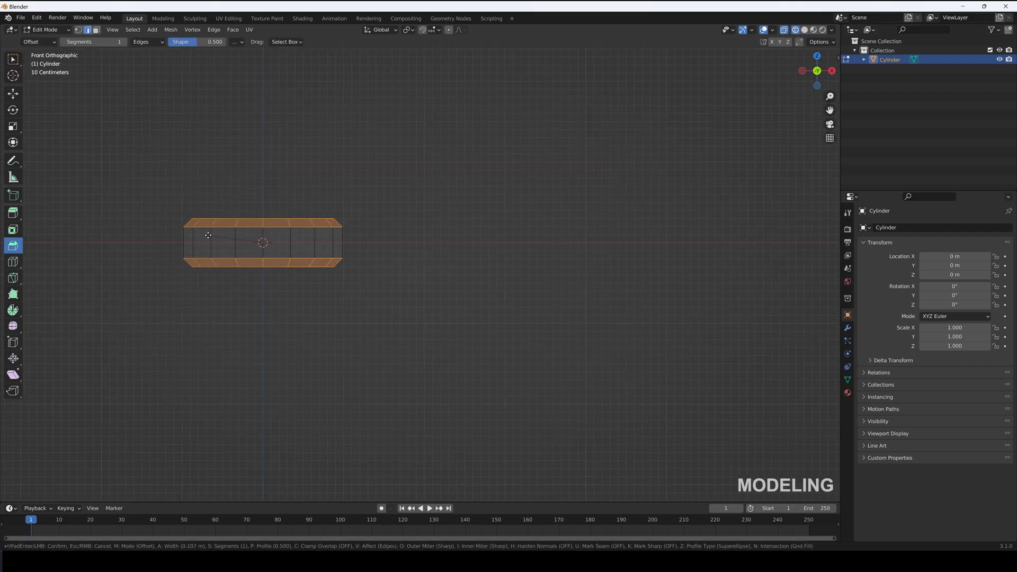
pyautogui.click(262, 235)
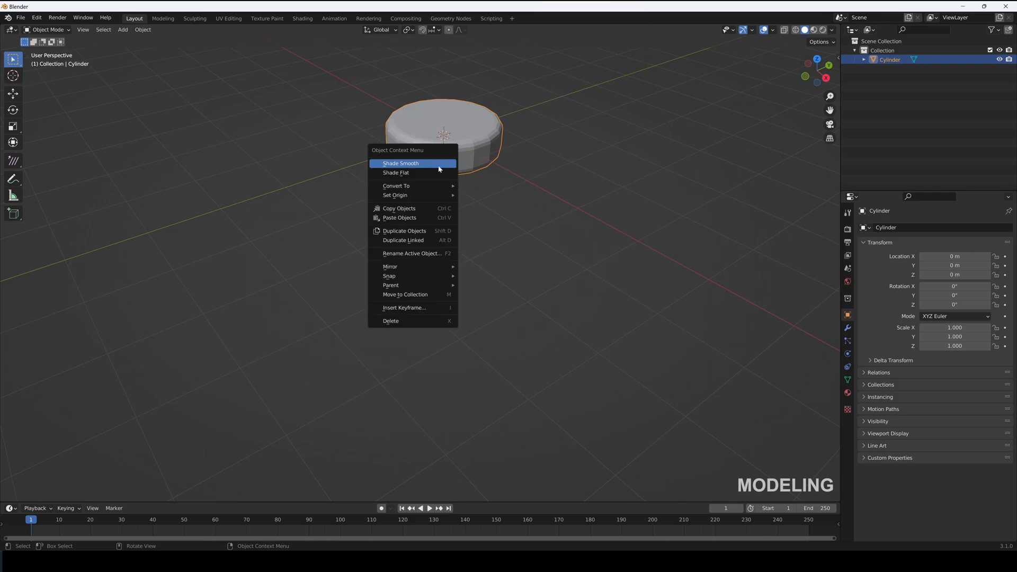
pyautogui.click(401, 163)
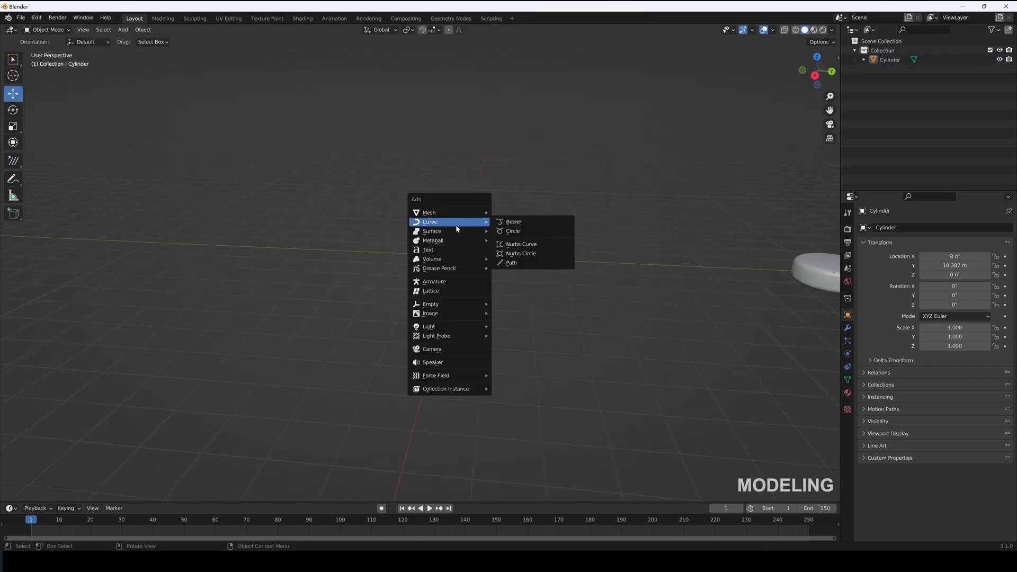
# Extrude a circle into jar walls, bevel the bottom edge, loop-cut near the base and flare the rim outward
pyautogui.click(513, 231)
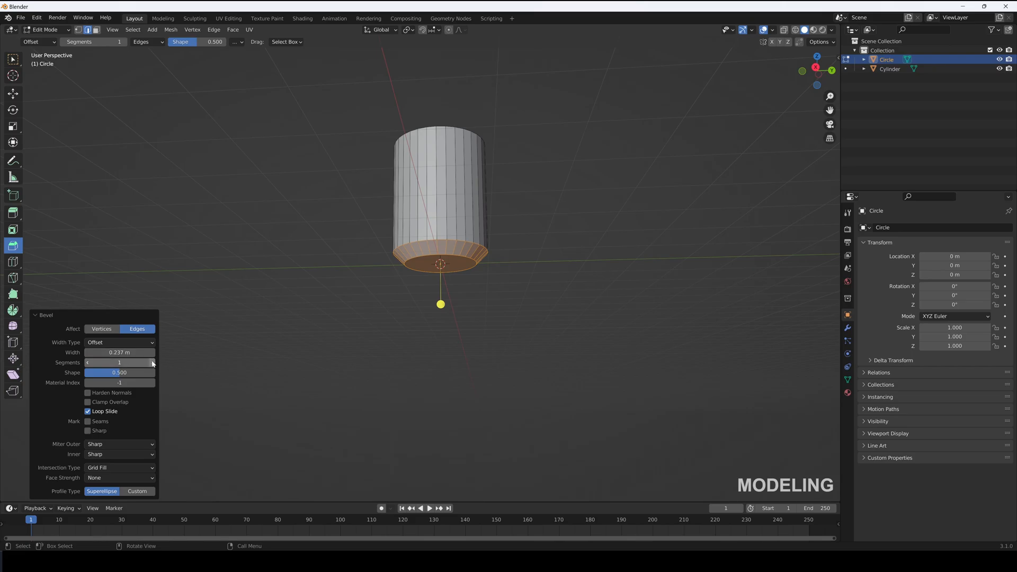
pyautogui.press('Tab')
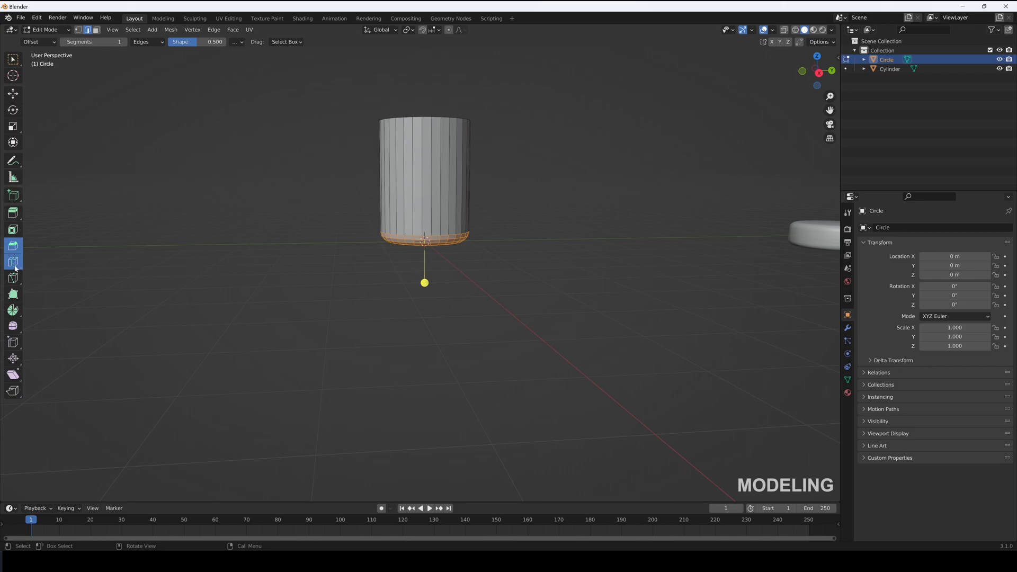
pyautogui.click(13, 261)
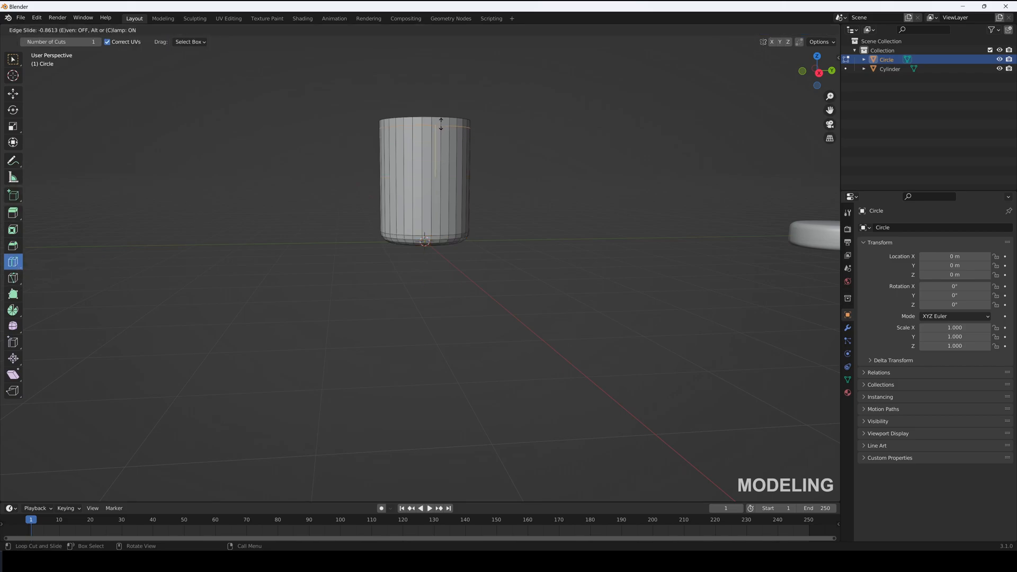
pyautogui.click(44, 30)
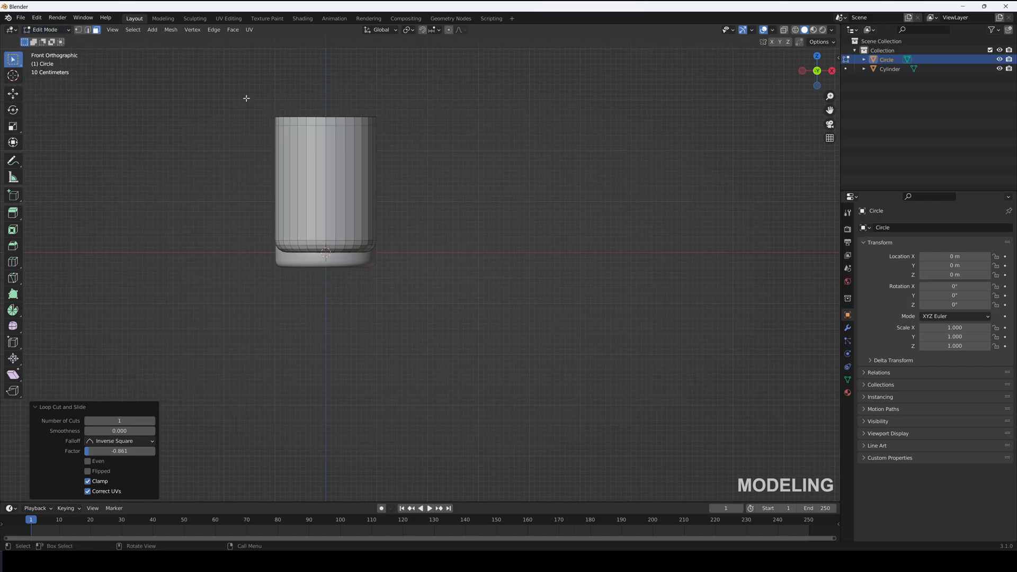
pyautogui.click(794, 30)
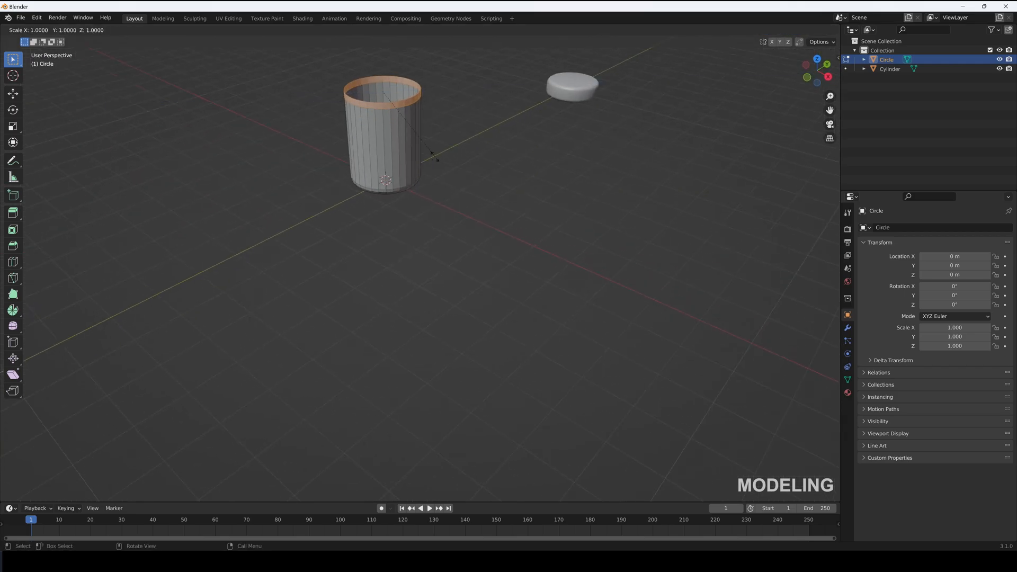
pyautogui.press('Tab')
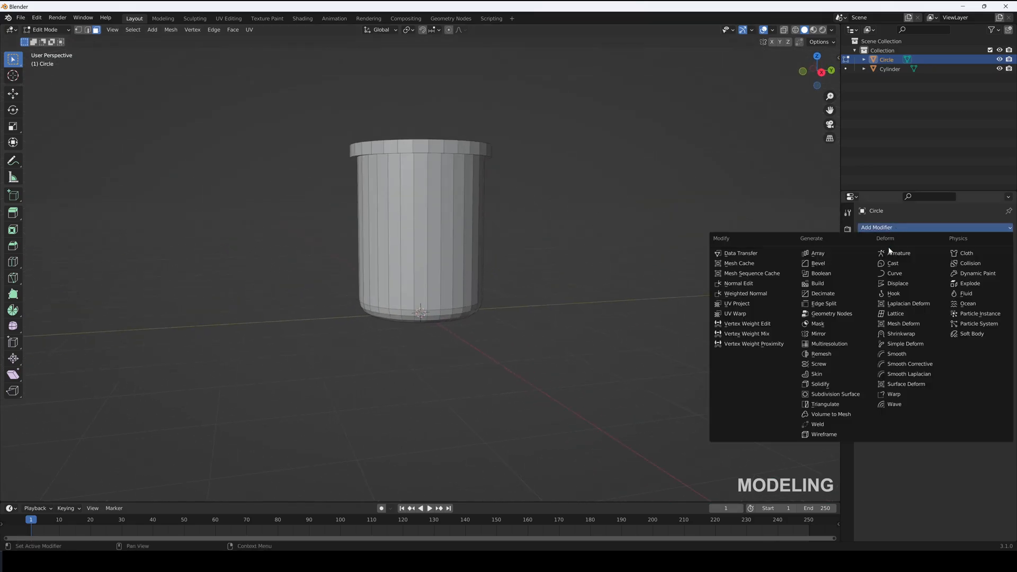
# Add a Bevel modifier with more segments, apply it, then add a Subdivision Surface modifier
pyautogui.click(818, 264)
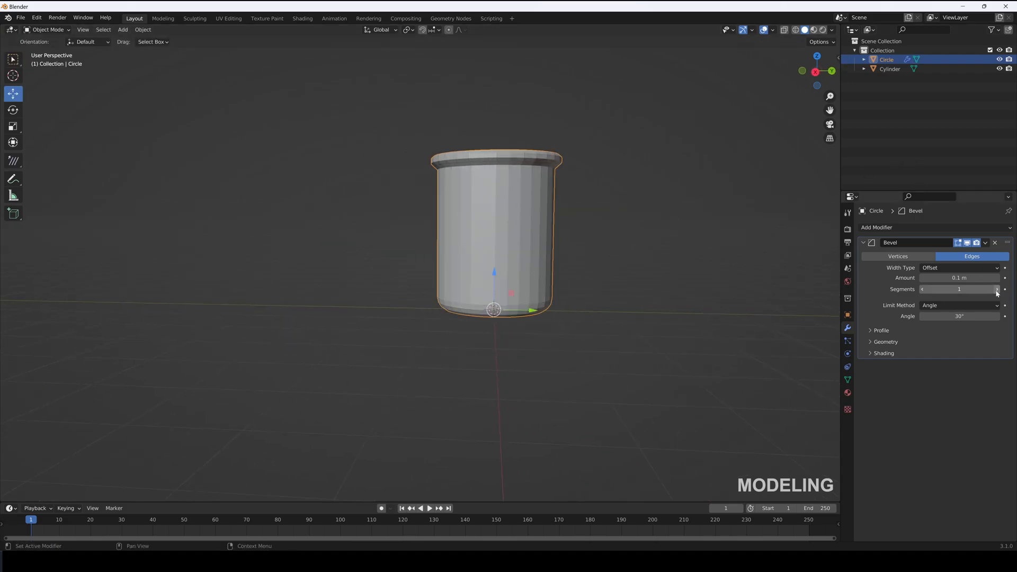
pyautogui.click(984, 242)
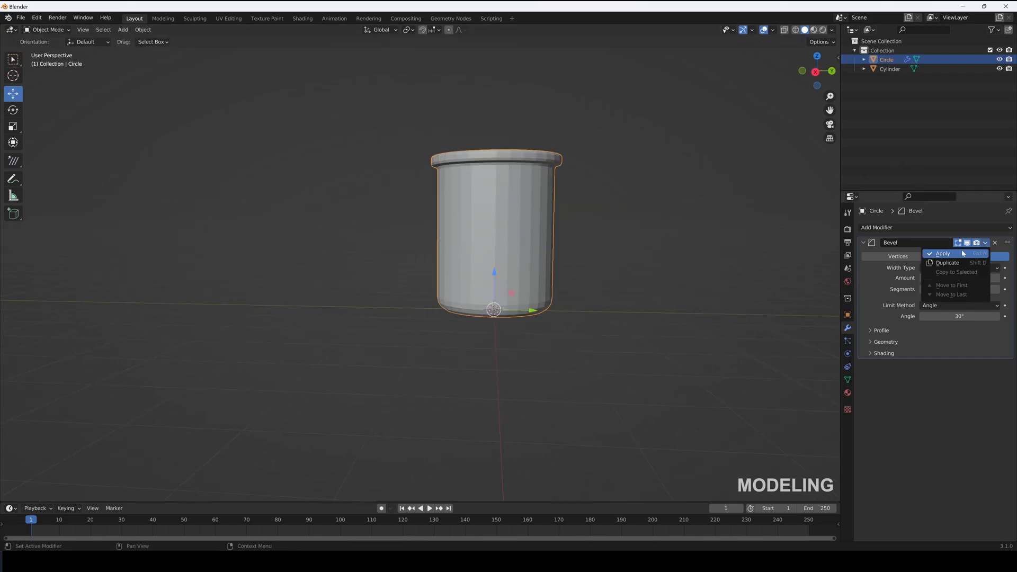
pyautogui.click(943, 253)
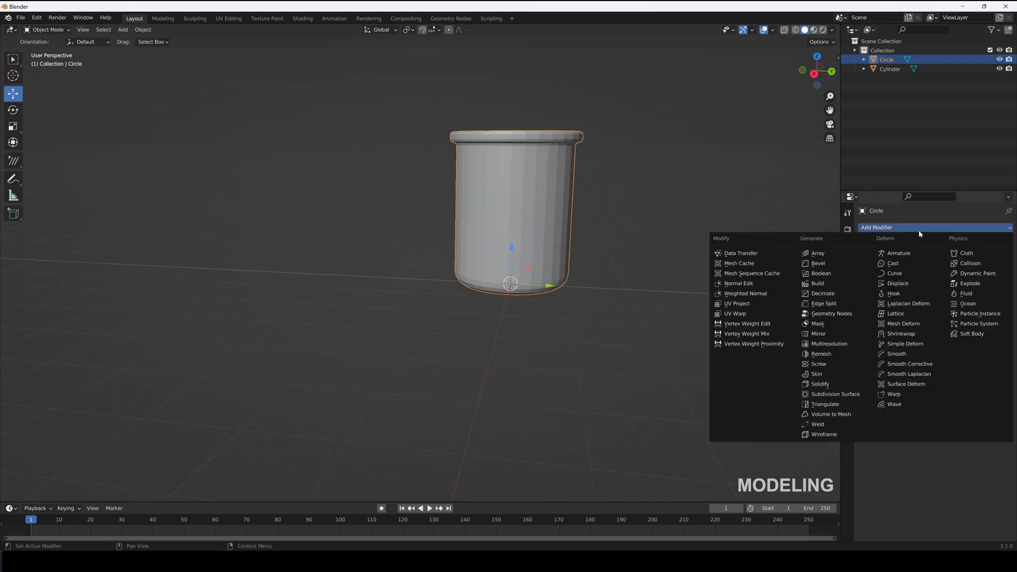
pyautogui.click(836, 394)
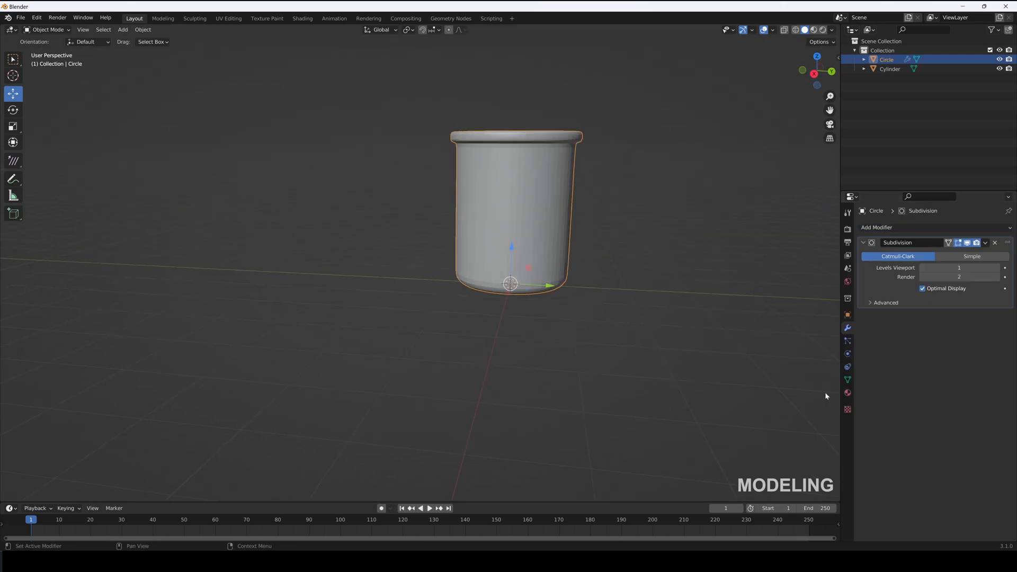
pyautogui.click(984, 243)
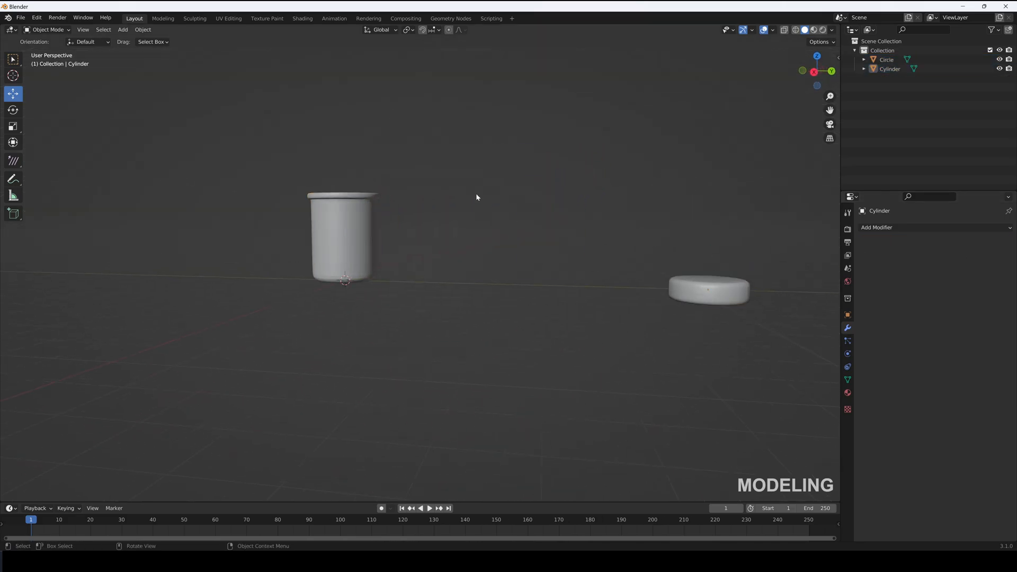
# Add a cube and round and scale it into a large sphere for scattering
pyautogui.click(123, 30)
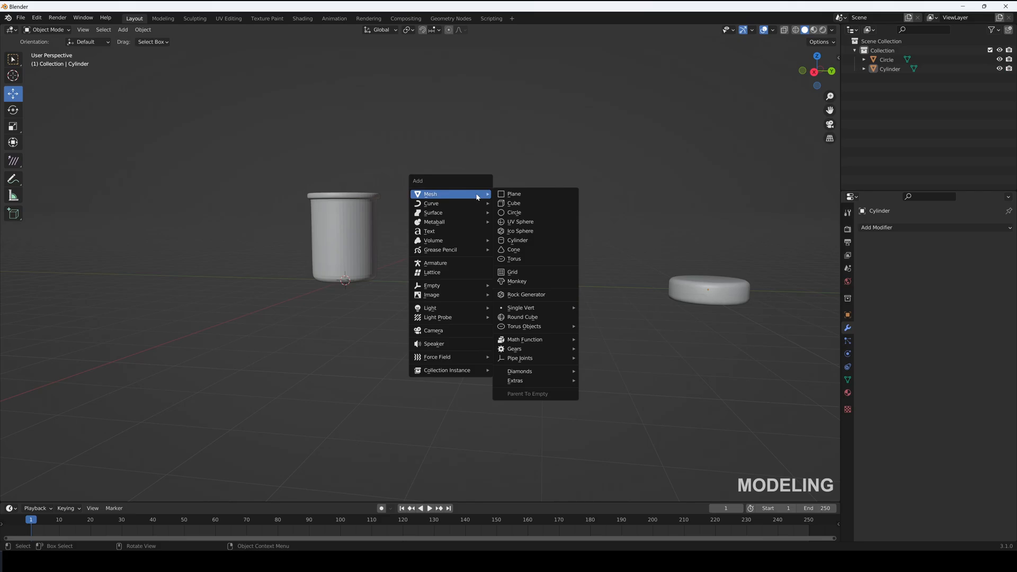
pyautogui.click(513, 203)
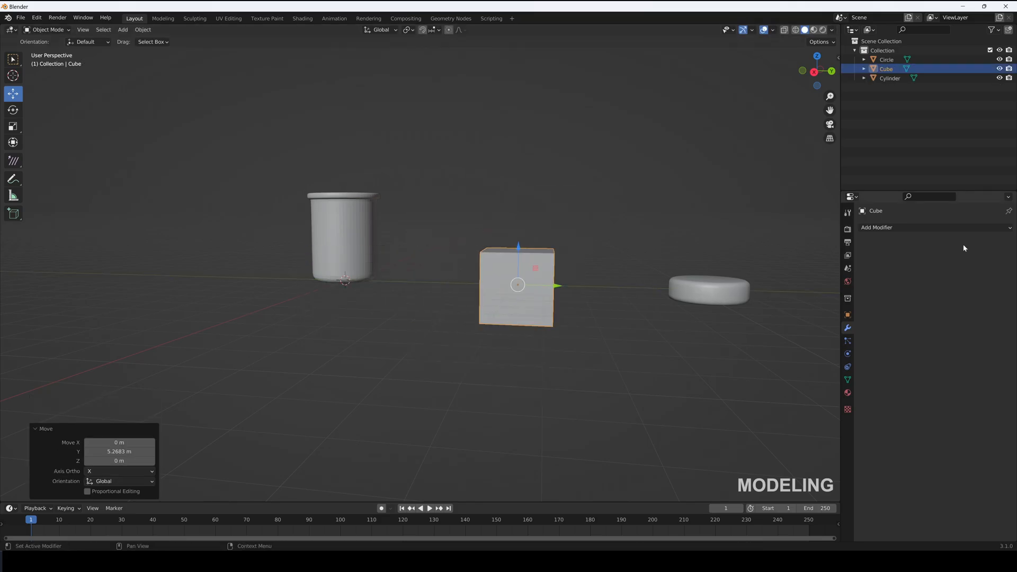
pyautogui.click(876, 226)
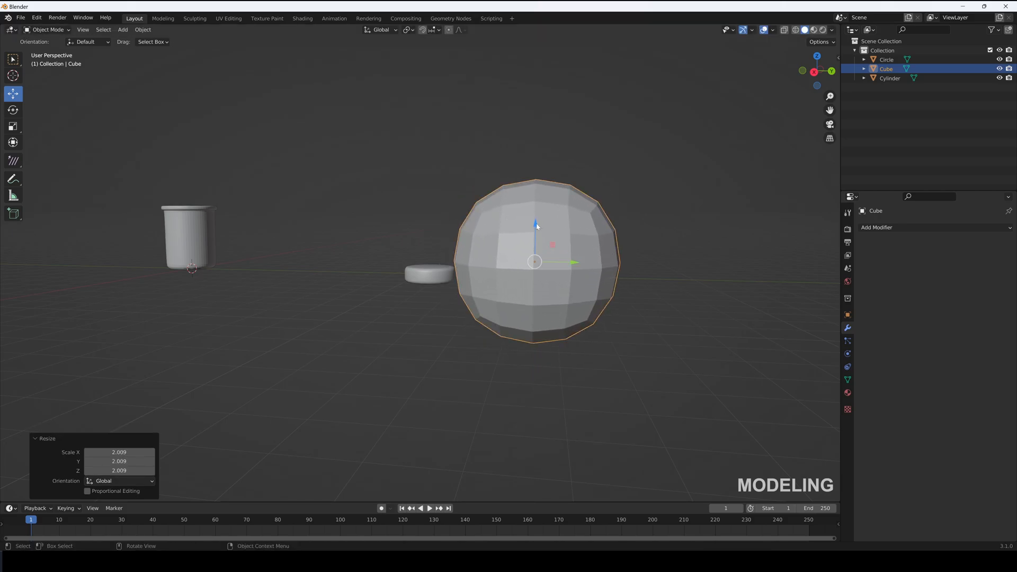
# Parent the candy disc to the sphere with Keep Transform
pyautogui.click(428, 272)
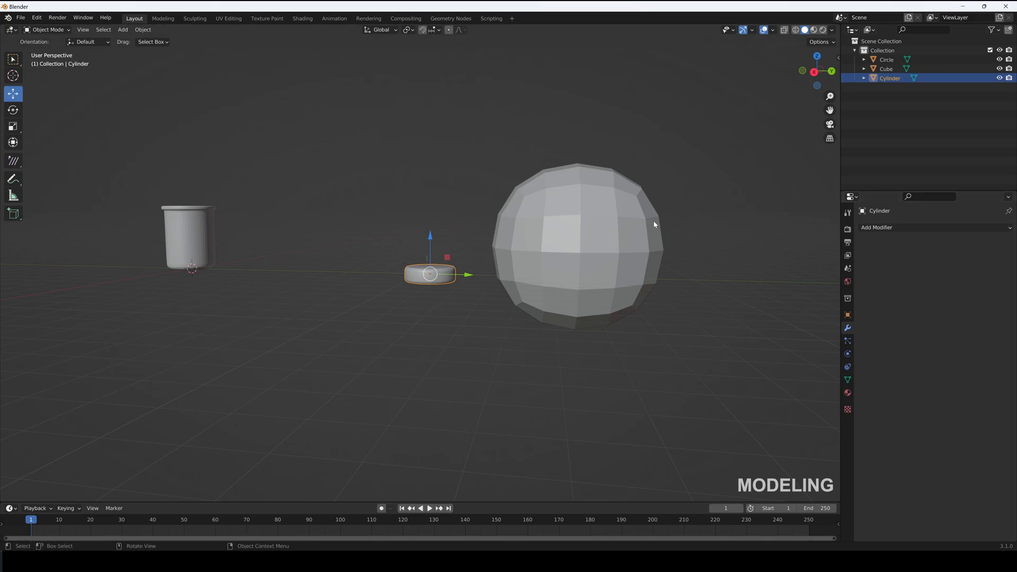
pyautogui.click(570, 238)
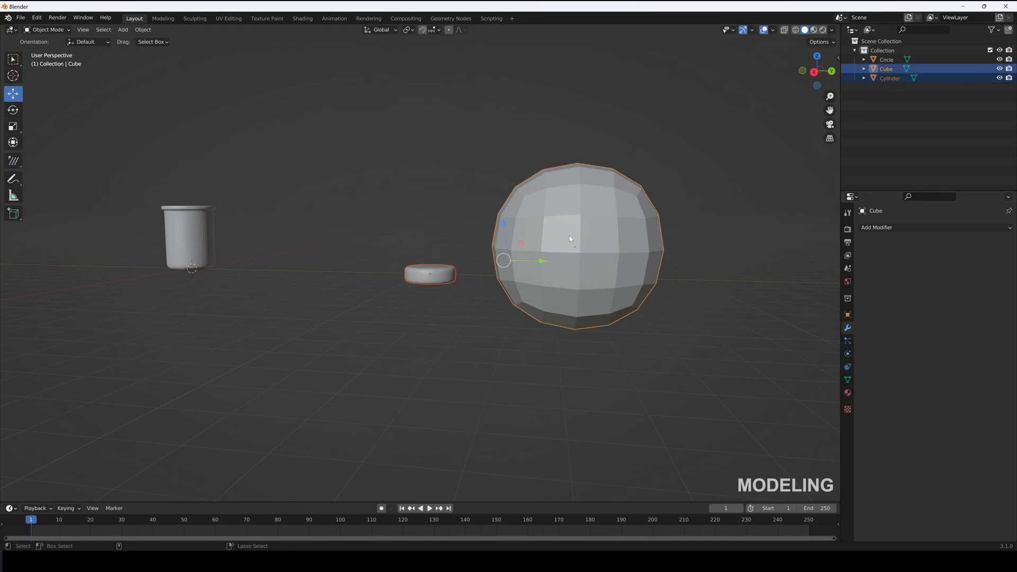
pyautogui.press('ctrl+p')
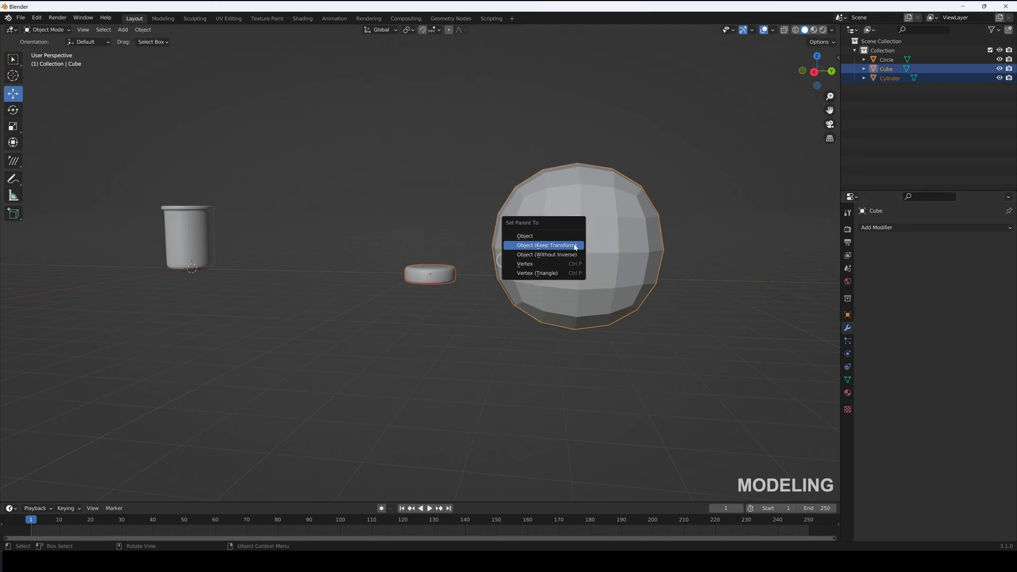
pyautogui.click(546, 245)
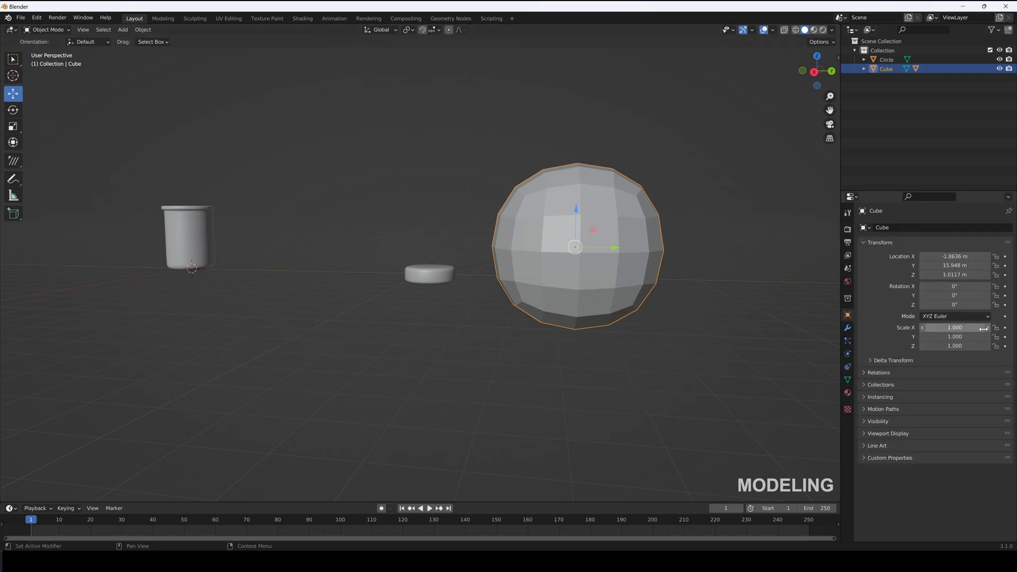
# Instance the disc on the sphere's faces scaled by face size, then Make Instances Real
pyautogui.click(983, 411)
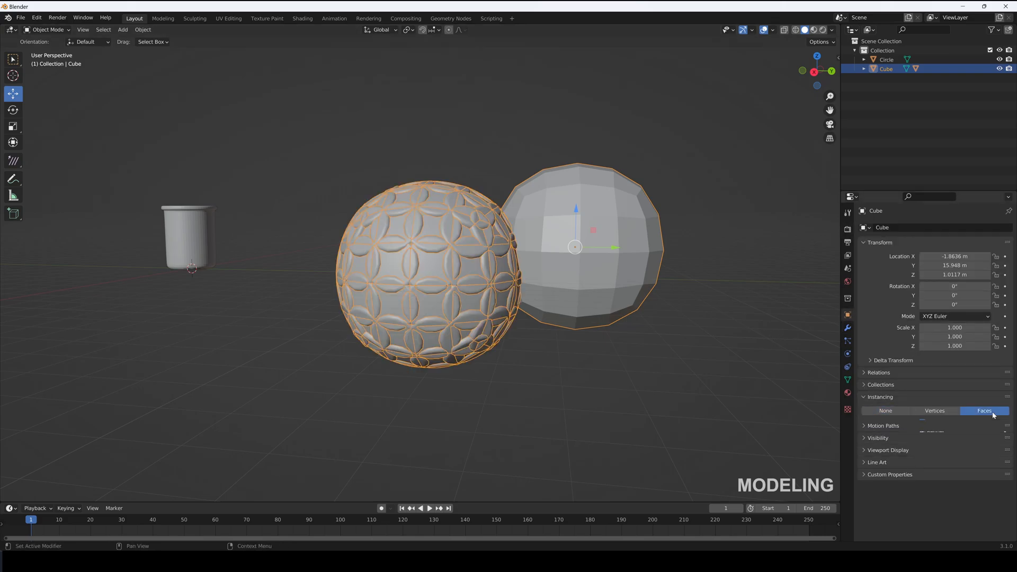
pyautogui.click(983, 411)
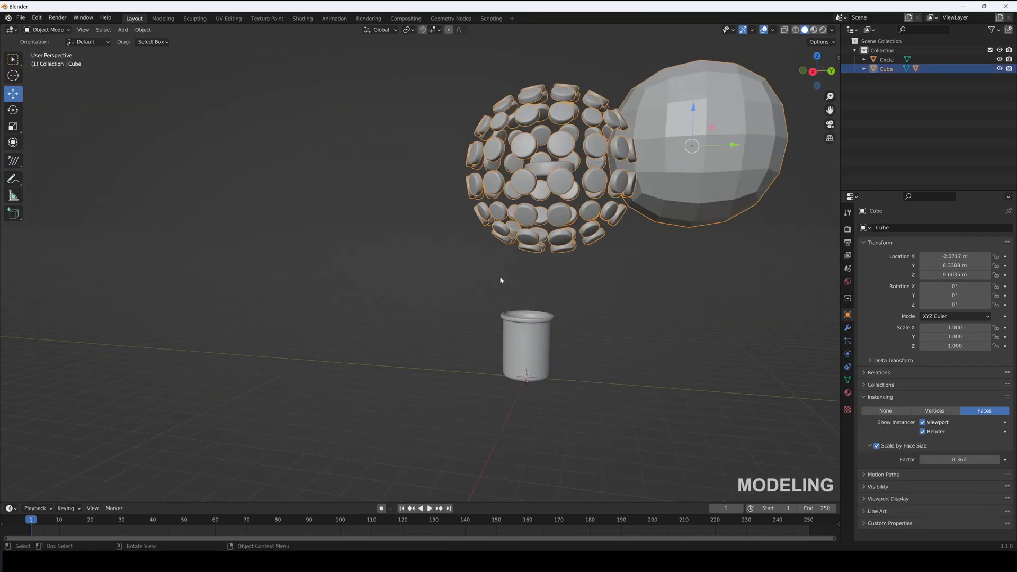
pyautogui.write('make')
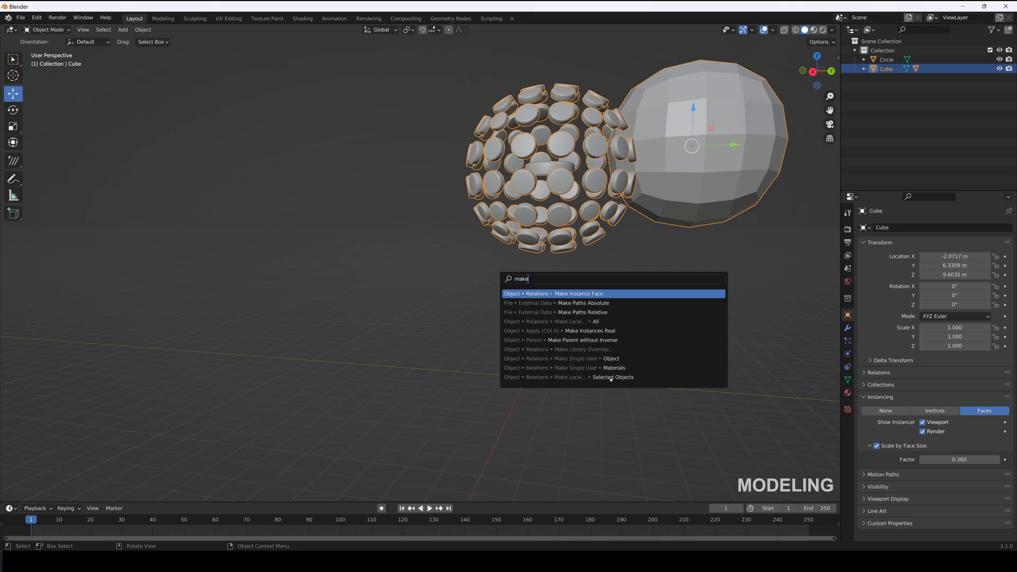
pyautogui.write('in')
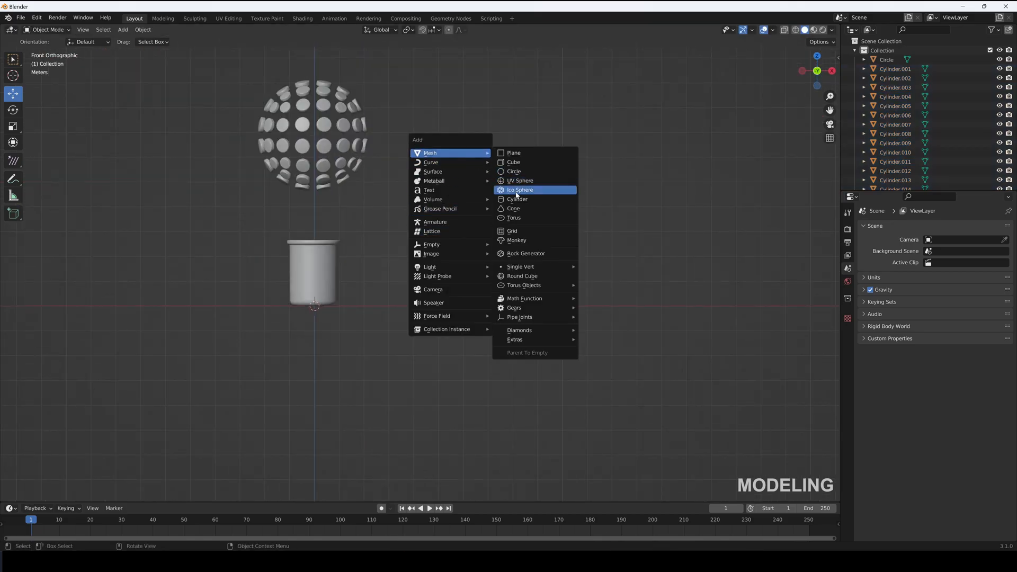
# Add the funnel cylinder and scale it in wireframe view between the sphere and the jar
pyautogui.click(517, 198)
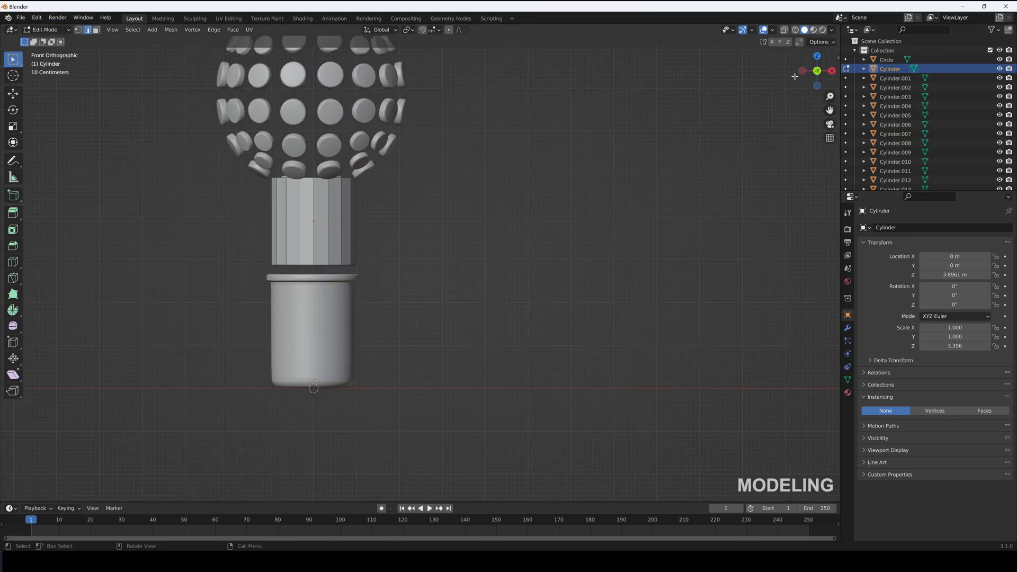
pyautogui.click(783, 29)
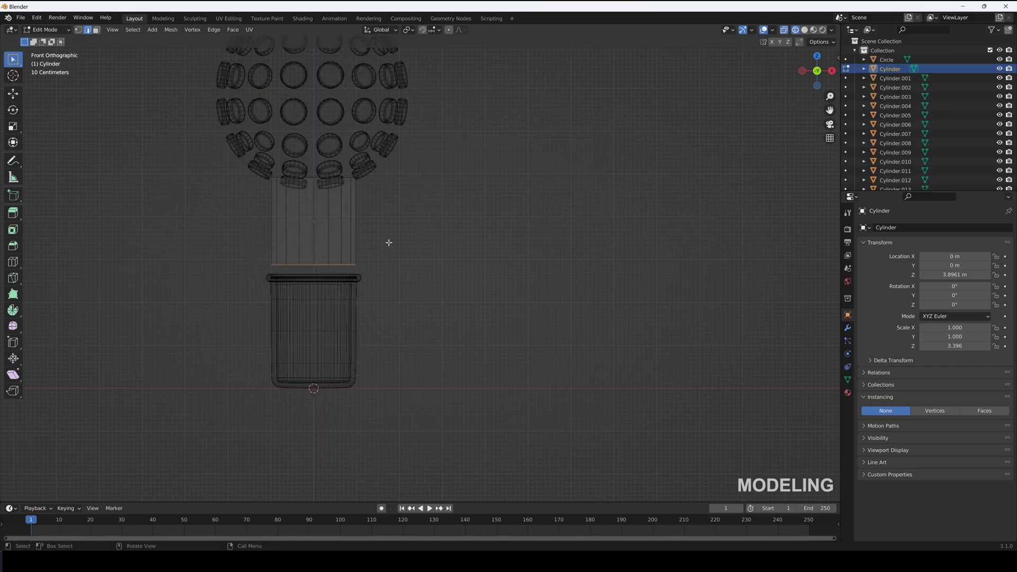
pyautogui.press('s')
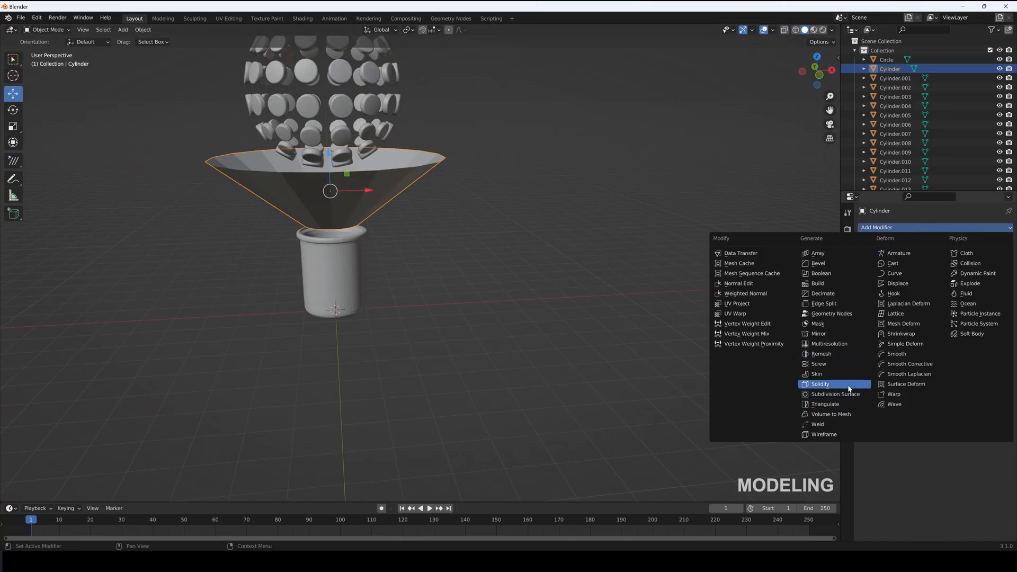
# Give the funnel a 0.01 m Solidify thickness, apply it, and apply its scale
pyautogui.click(819, 383)
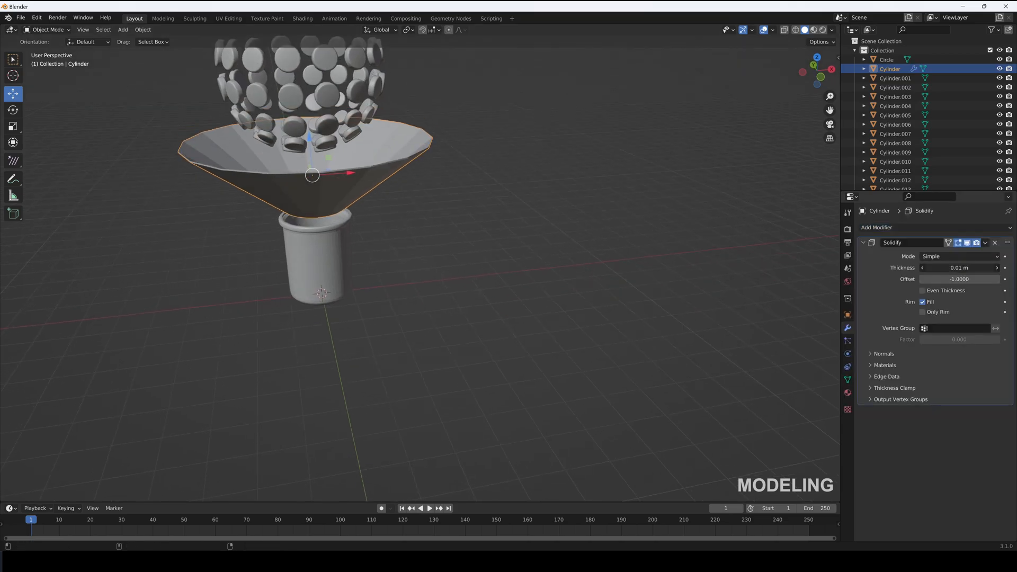
pyautogui.click(995, 241)
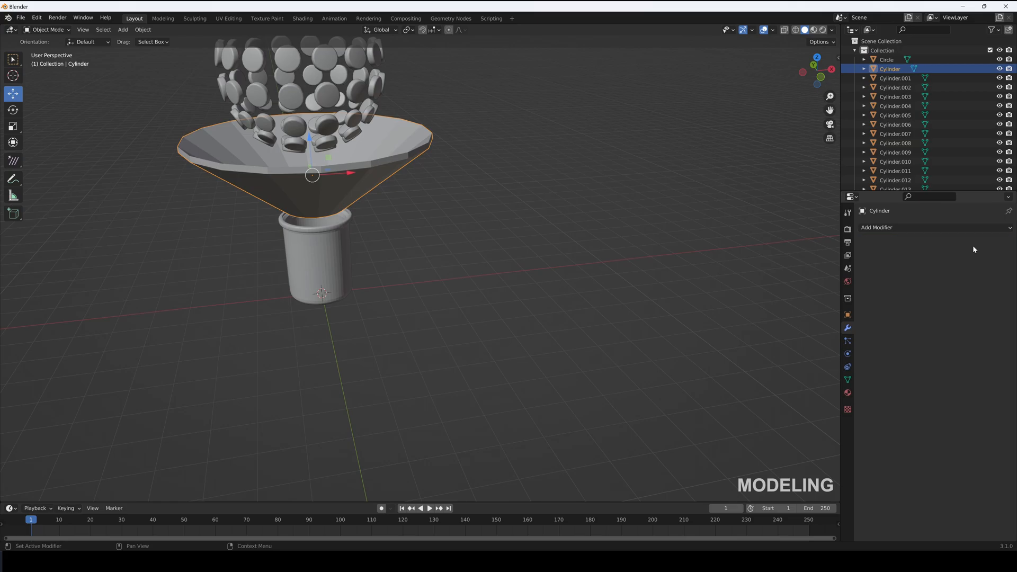
pyautogui.click(878, 226)
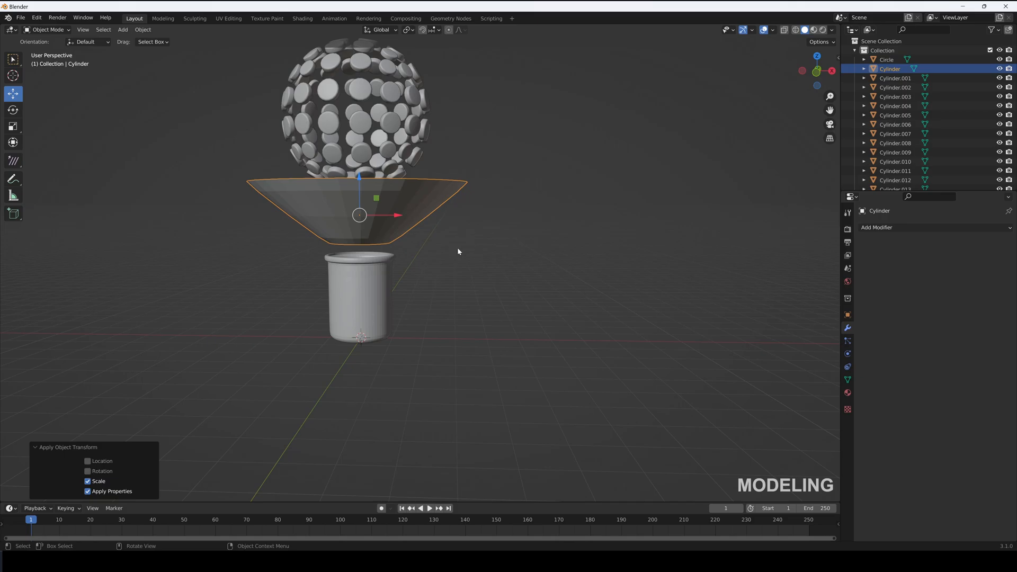
pyautogui.moveTo(415, 237)
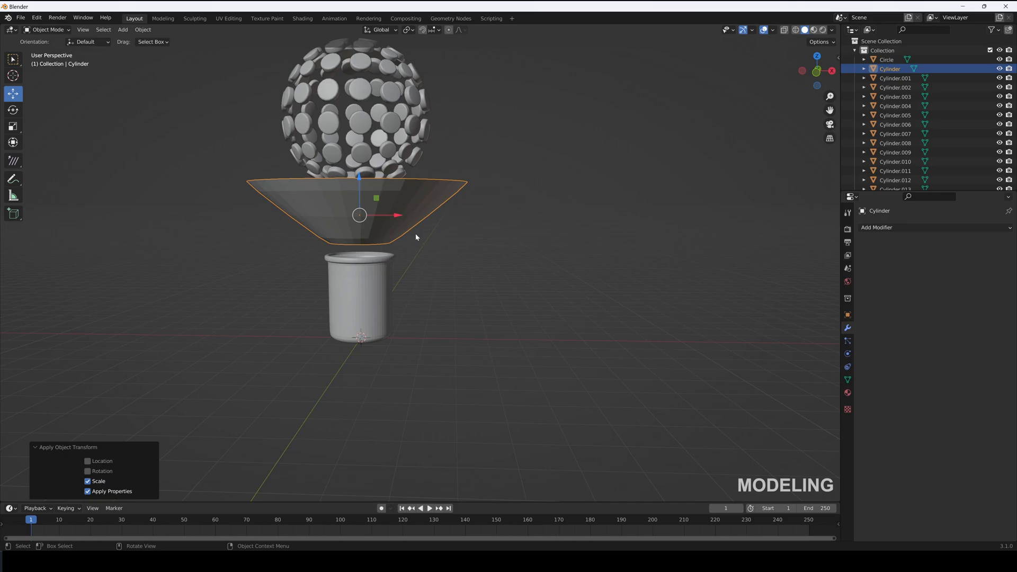
# Make the jar and the funnel passive rigid bodies with Mesh collision shape
pyautogui.click(877, 227)
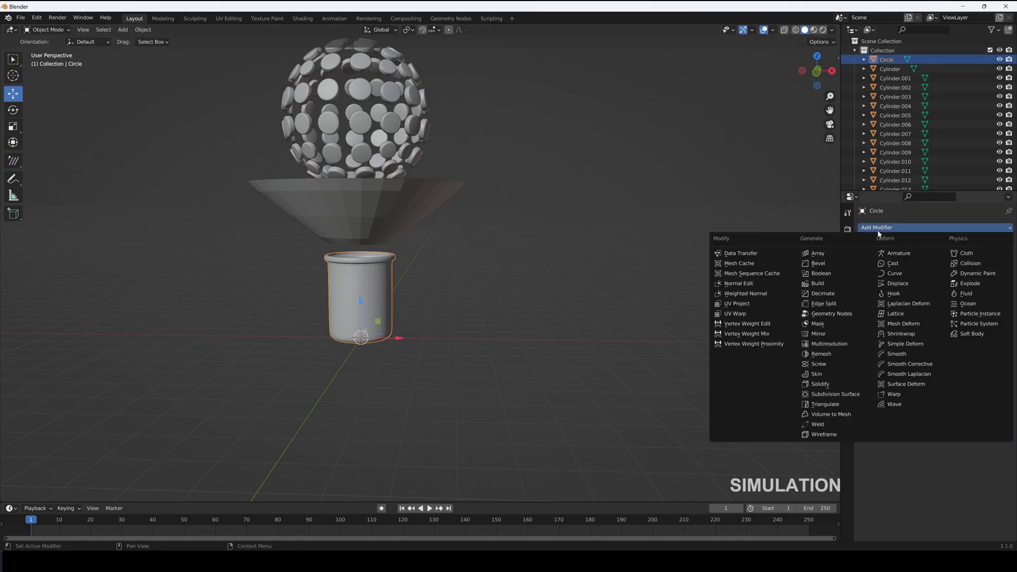
pyautogui.click(847, 356)
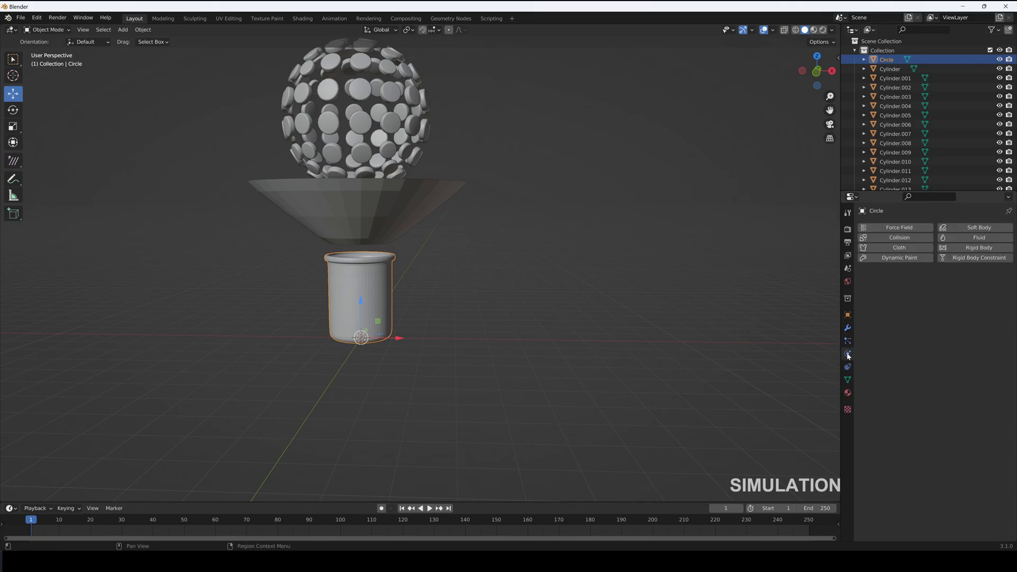
pyautogui.click(978, 247)
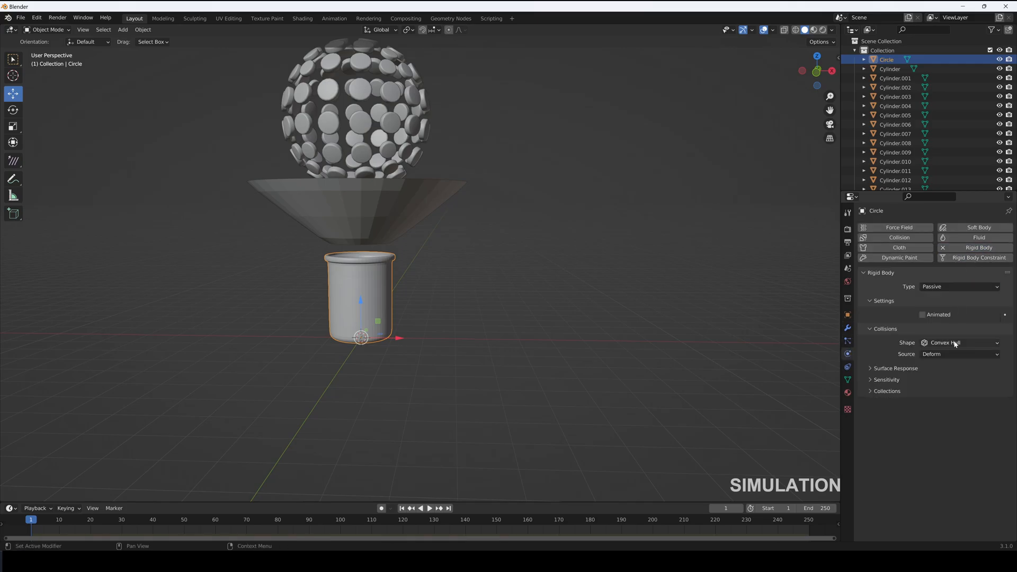
pyautogui.click(959, 342)
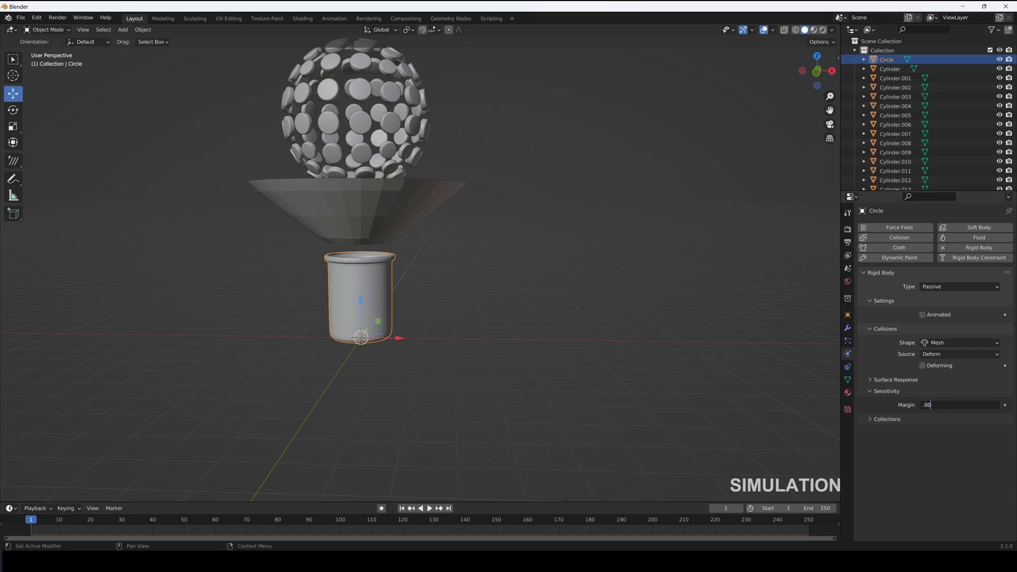
pyautogui.click(890, 69)
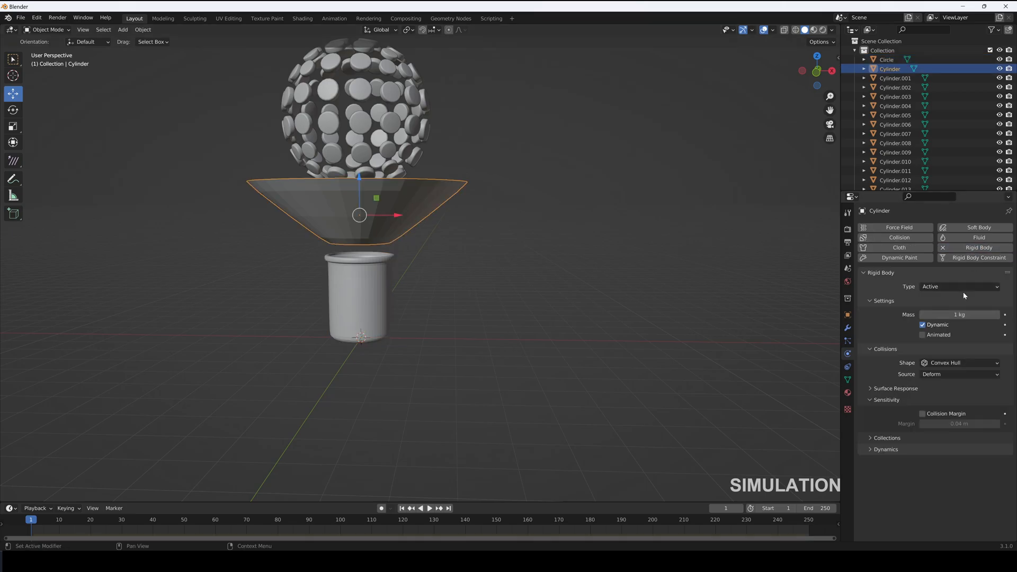
pyautogui.click(960, 287)
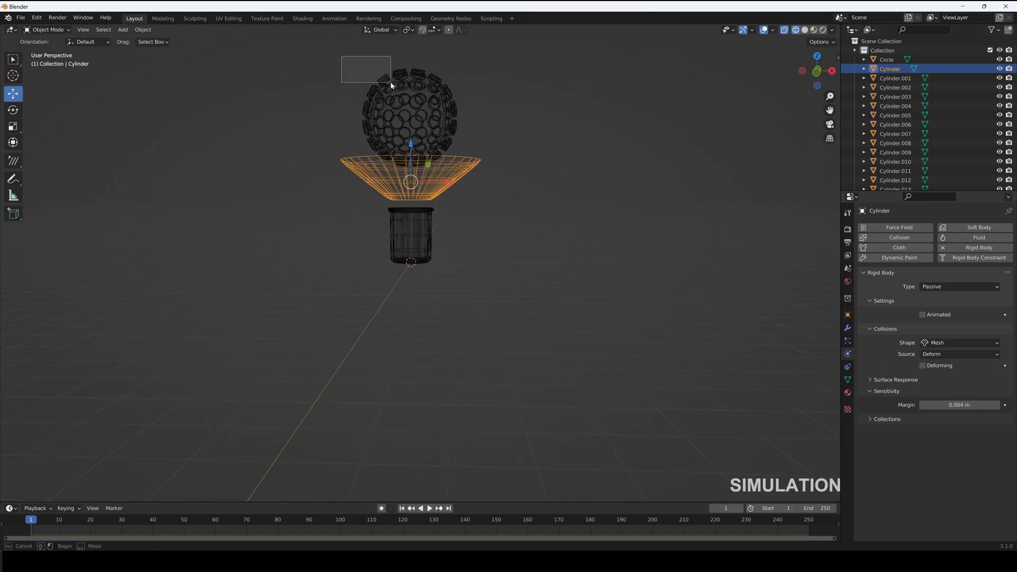
# Make one candy an active rigid body and copy its settings to all candies
pyautogui.click(415, 101)
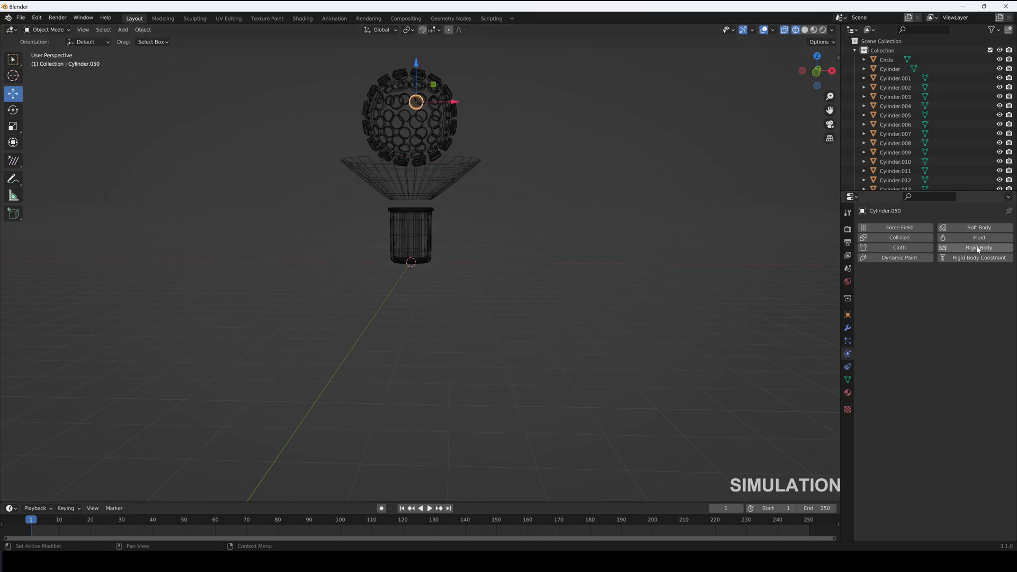
pyautogui.click(978, 247)
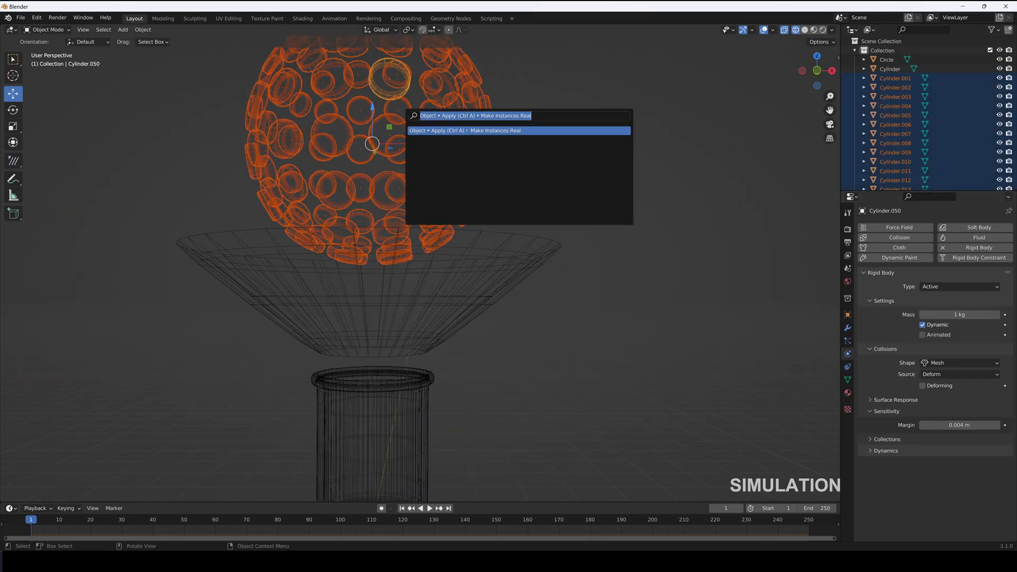
pyautogui.write('cop')
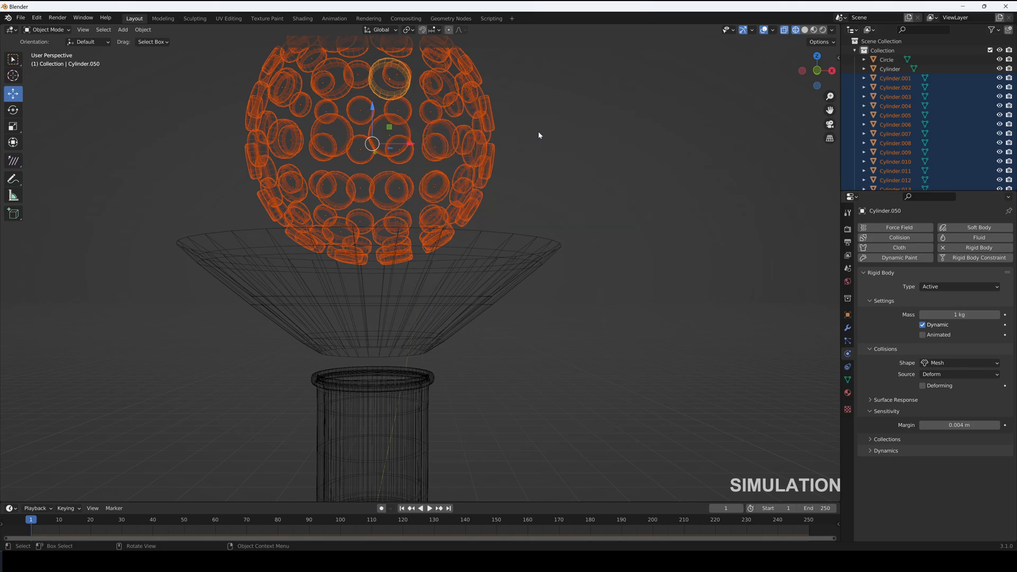
pyautogui.click(429, 509)
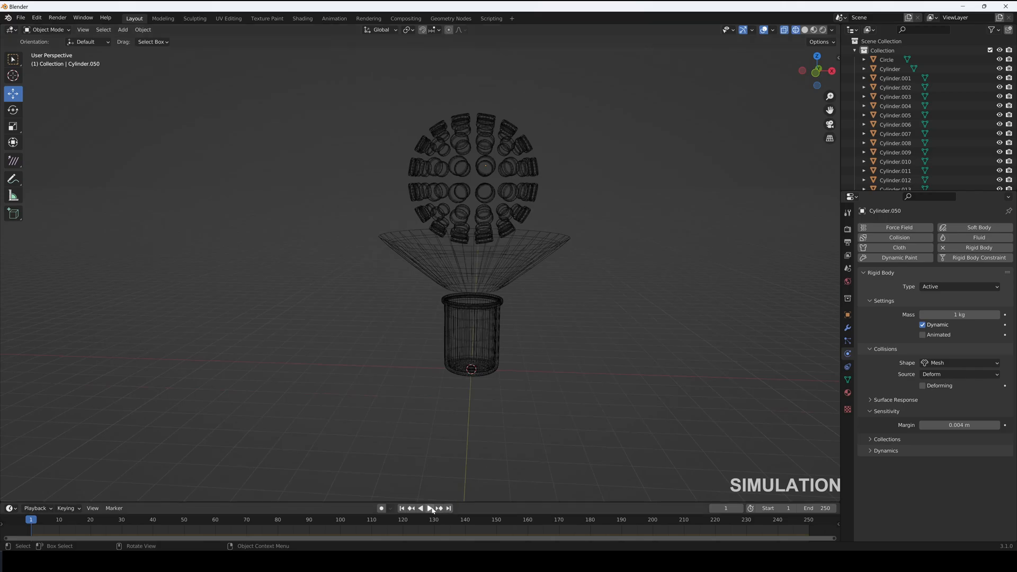
# Play the timeline to test the candies falling, then return to the first frame
pyautogui.click(429, 508)
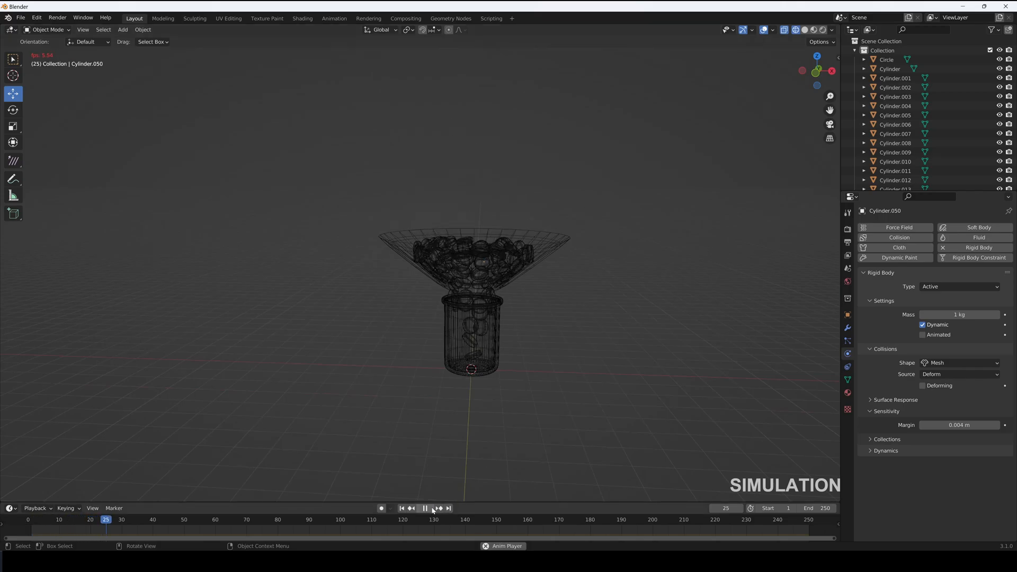
pyautogui.click(425, 508)
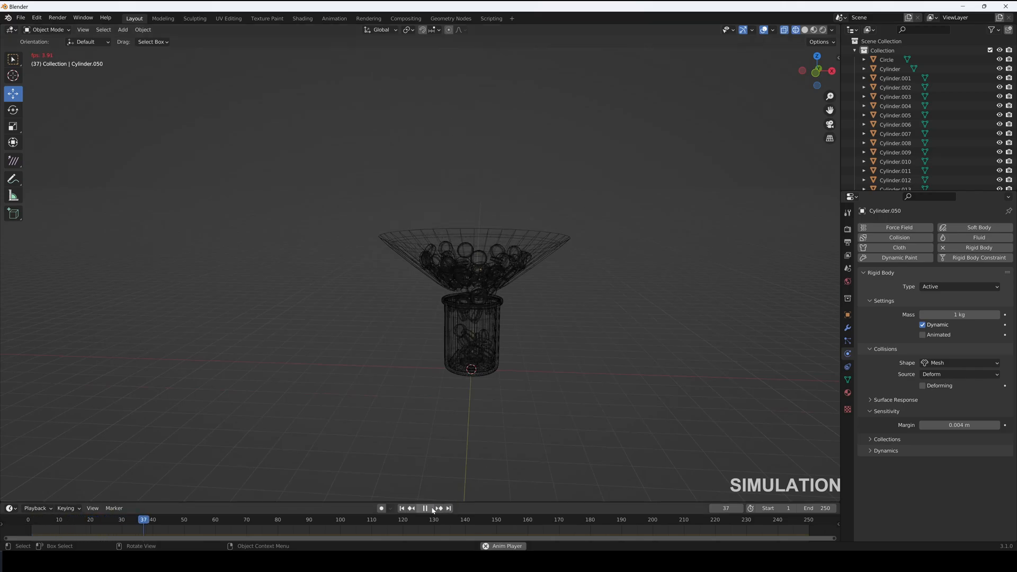
pyautogui.click(400, 507)
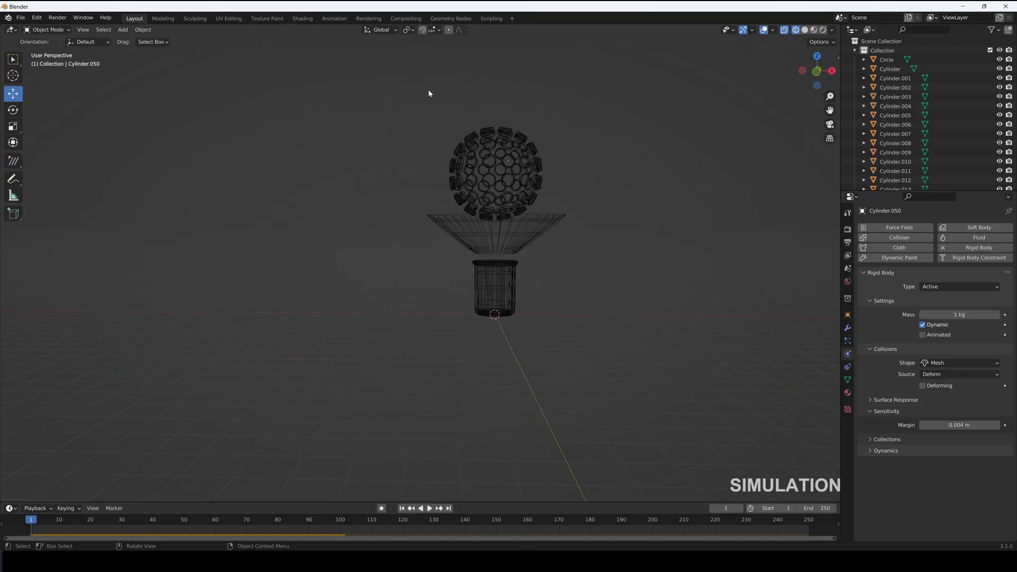
pyautogui.press('g')
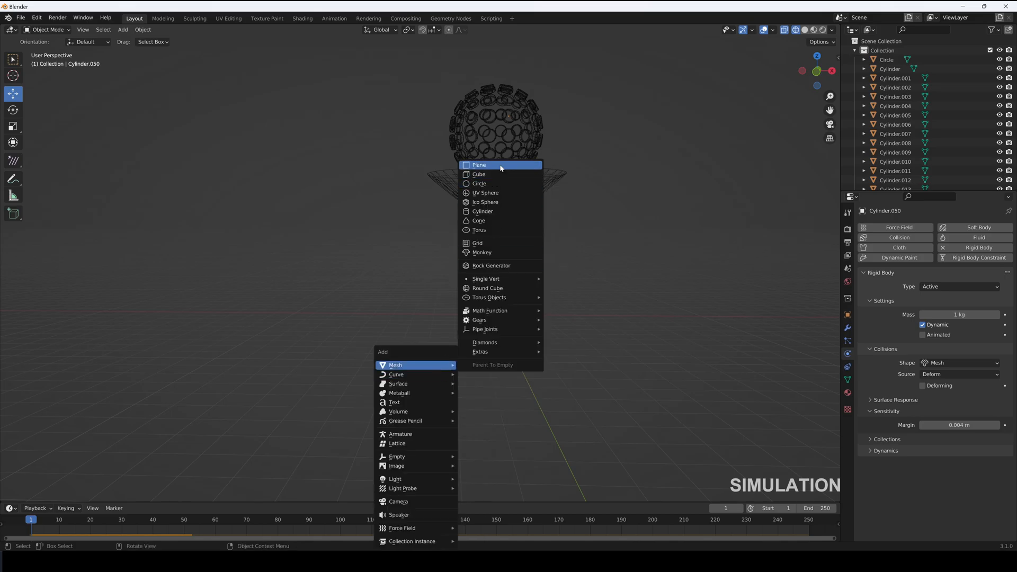
# Add a large subdivided floor plane under the jar as a passive rigid body with Mesh shape
pyautogui.click(479, 164)
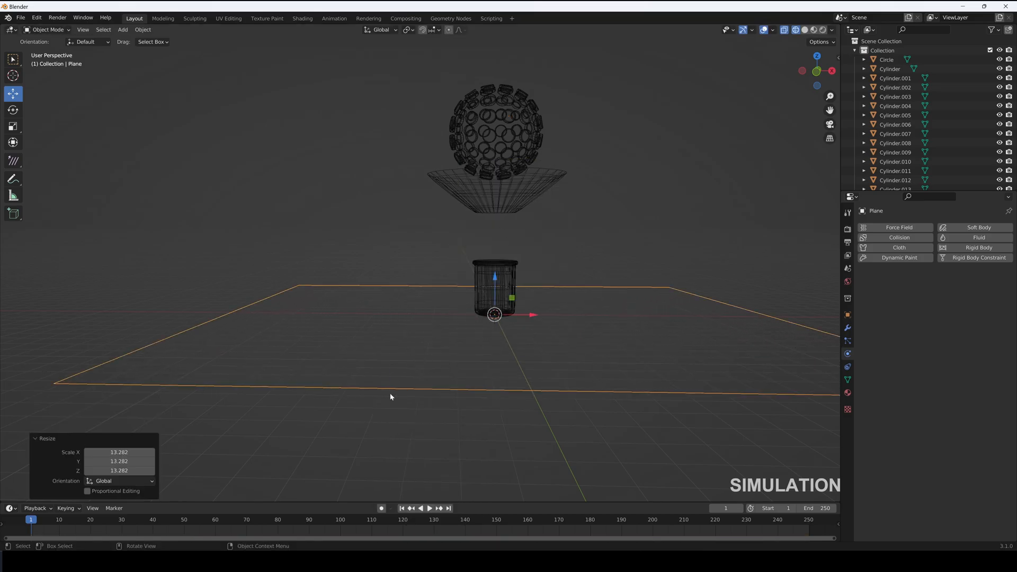
pyautogui.press('Tab')
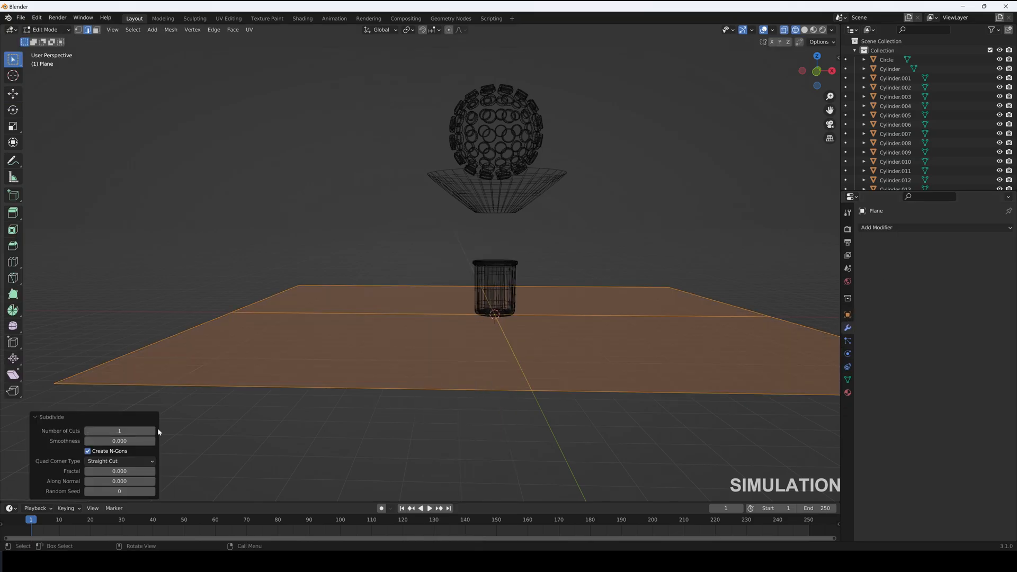
pyautogui.click(152, 431)
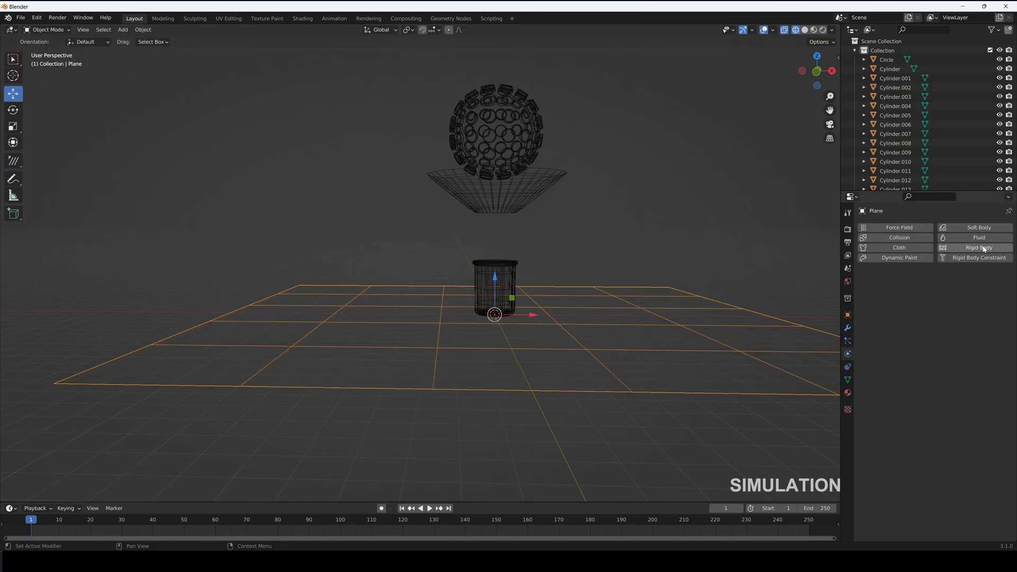
pyautogui.click(978, 246)
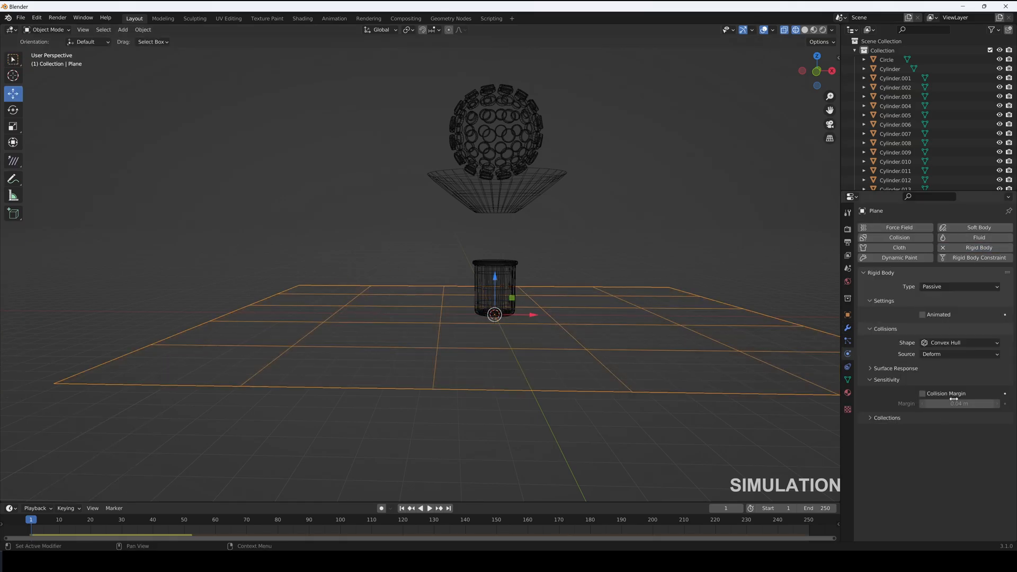
pyautogui.click(960, 342)
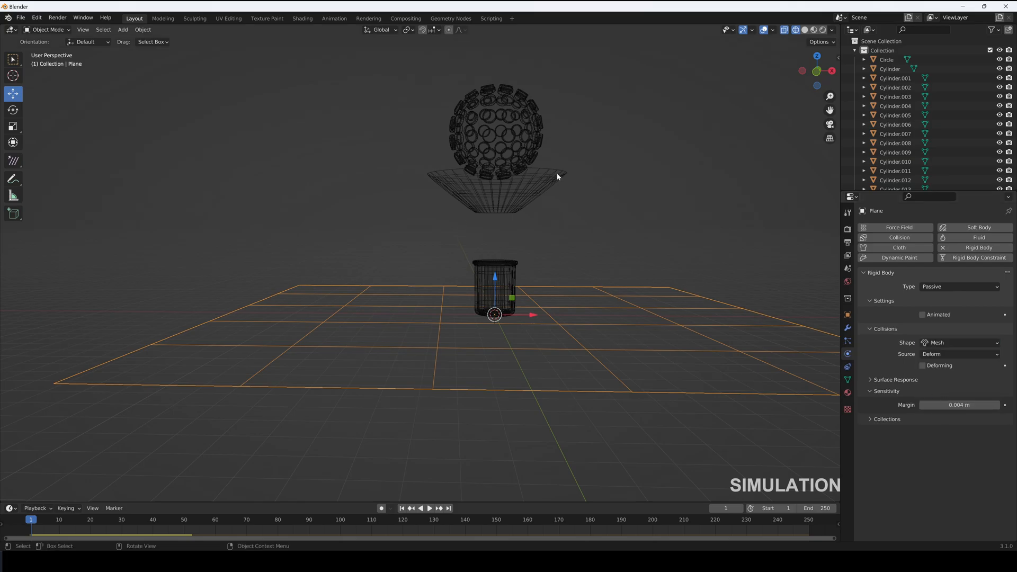
# Expand the Rigid Body World cache in Scene properties and play the 250-frame candy pour
pyautogui.click(847, 268)
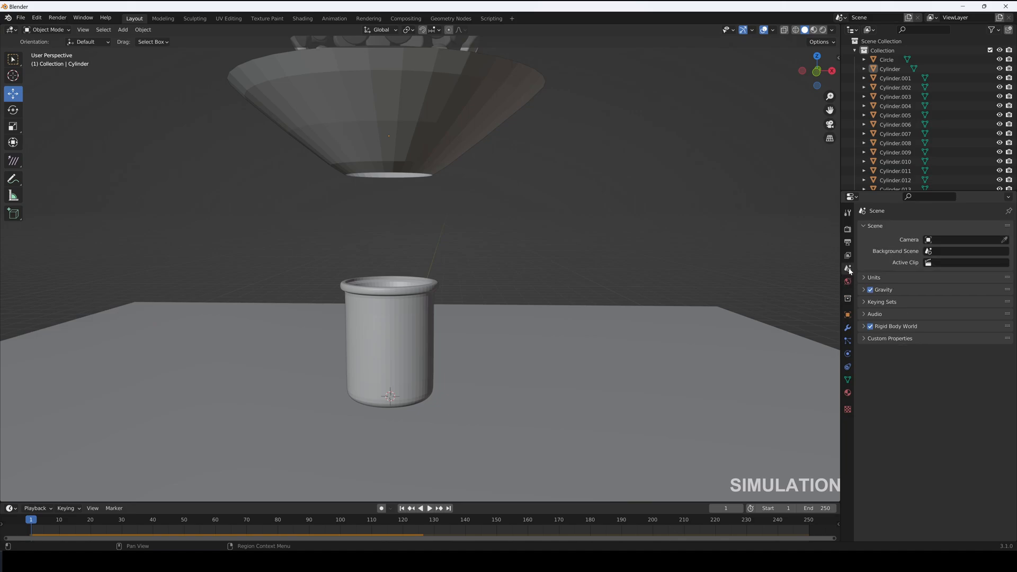
pyautogui.click(871, 325)
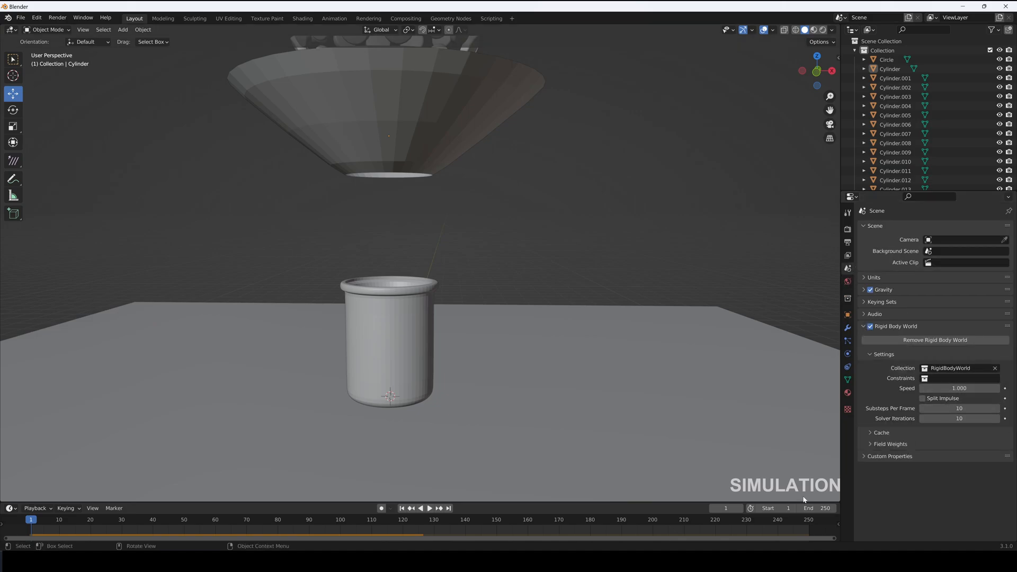
pyautogui.click(880, 432)
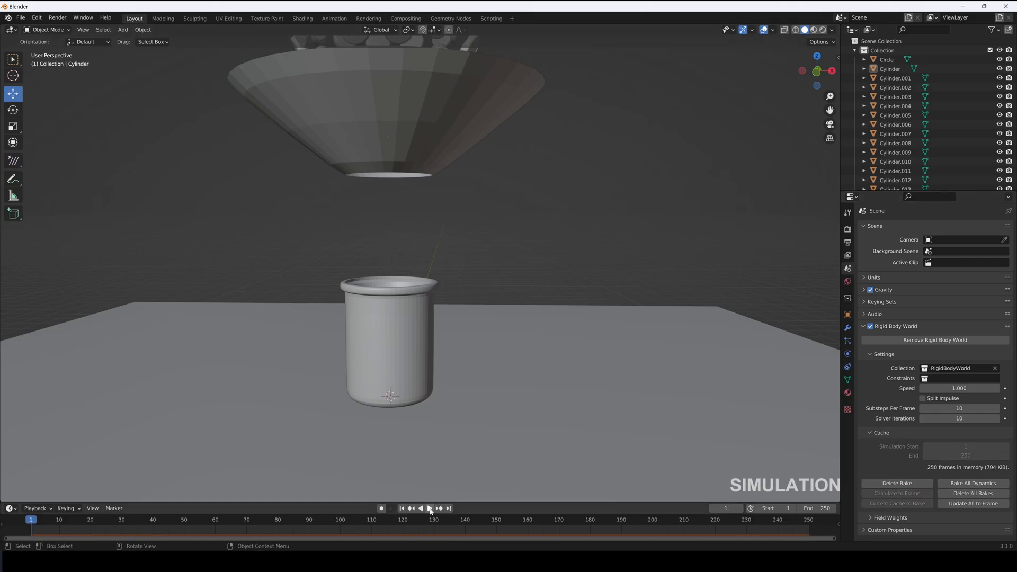
pyautogui.click(425, 508)
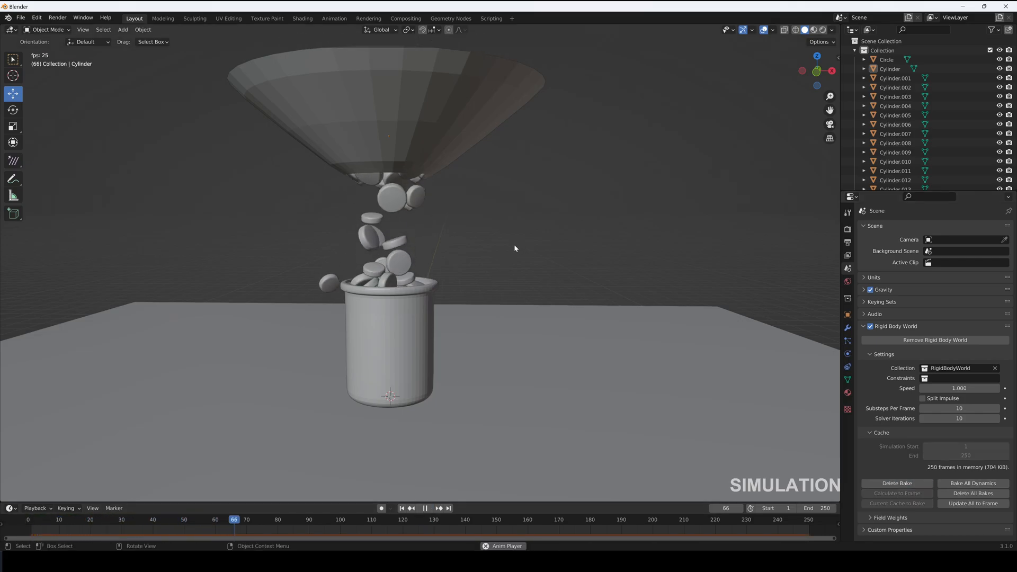
pyautogui.click(459, 520)
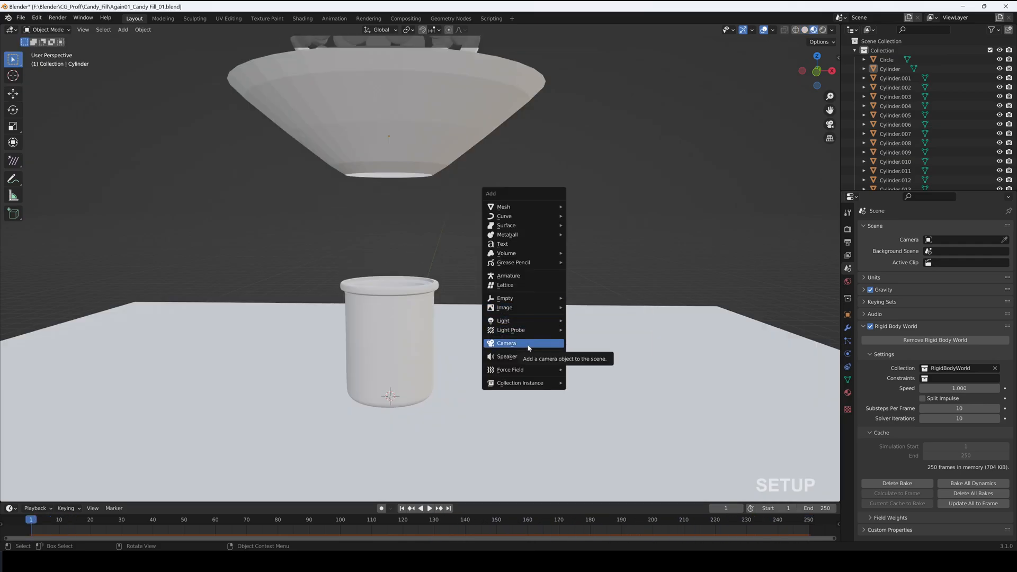
# Add a camera framing the settled candy pile and two area lights above it
pyautogui.click(506, 343)
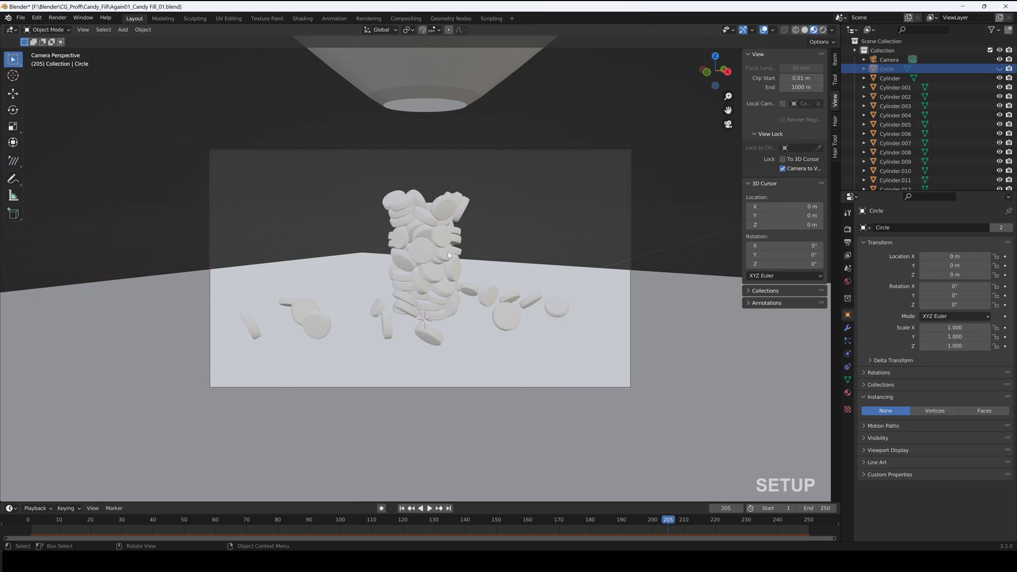
pyautogui.moveTo(426, 499)
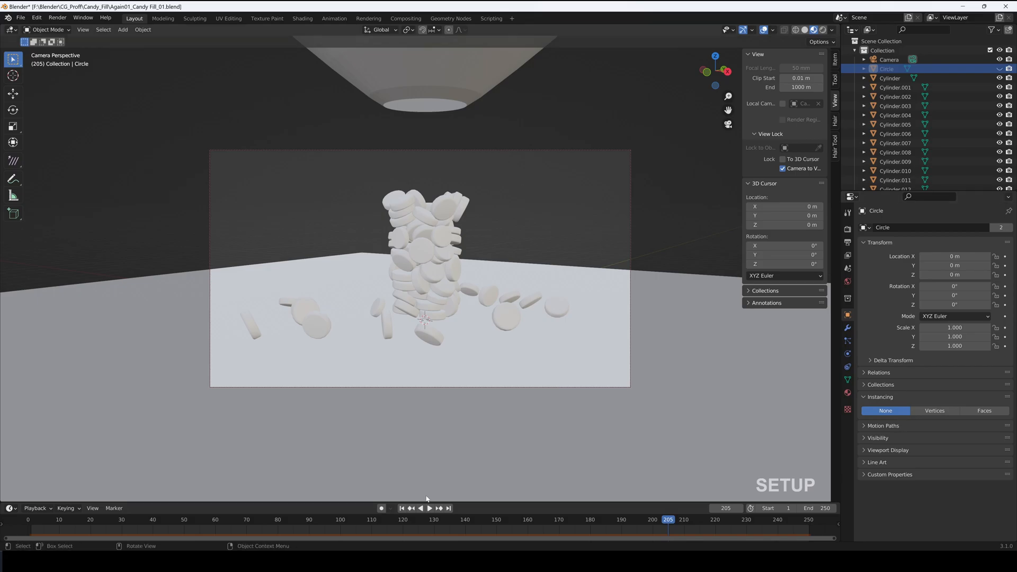
pyautogui.click(420, 507)
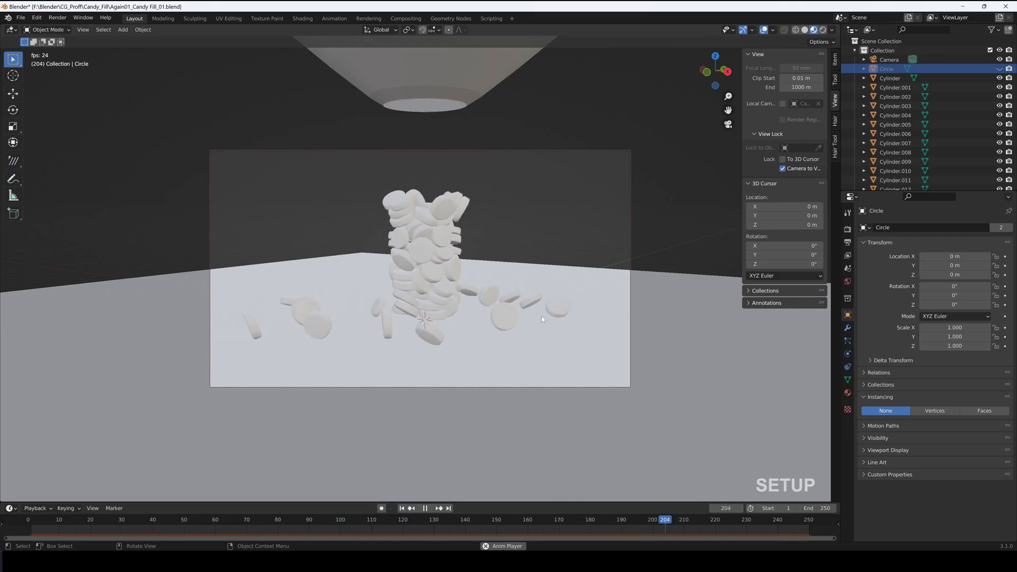
pyautogui.click(424, 508)
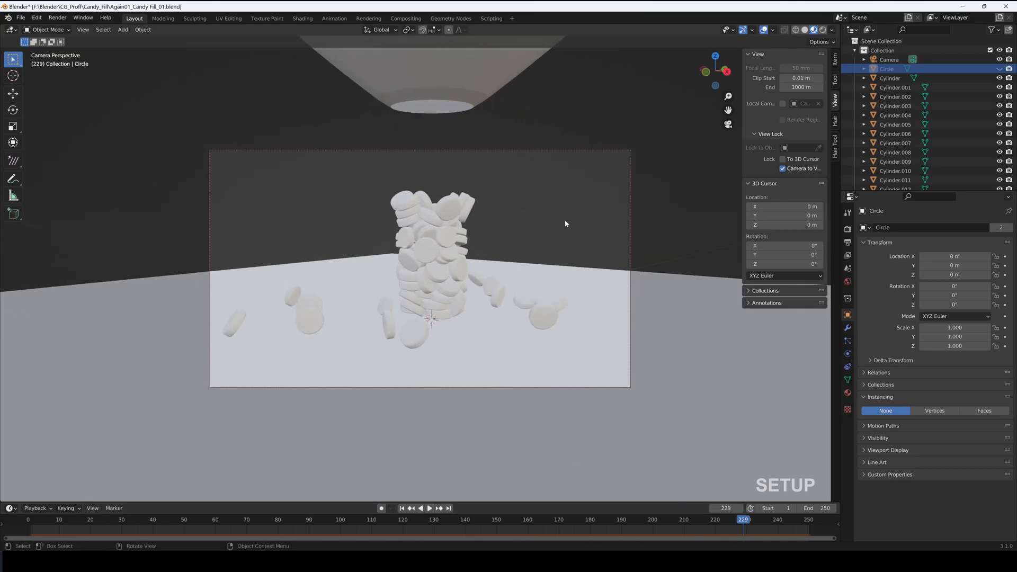
pyautogui.click(427, 508)
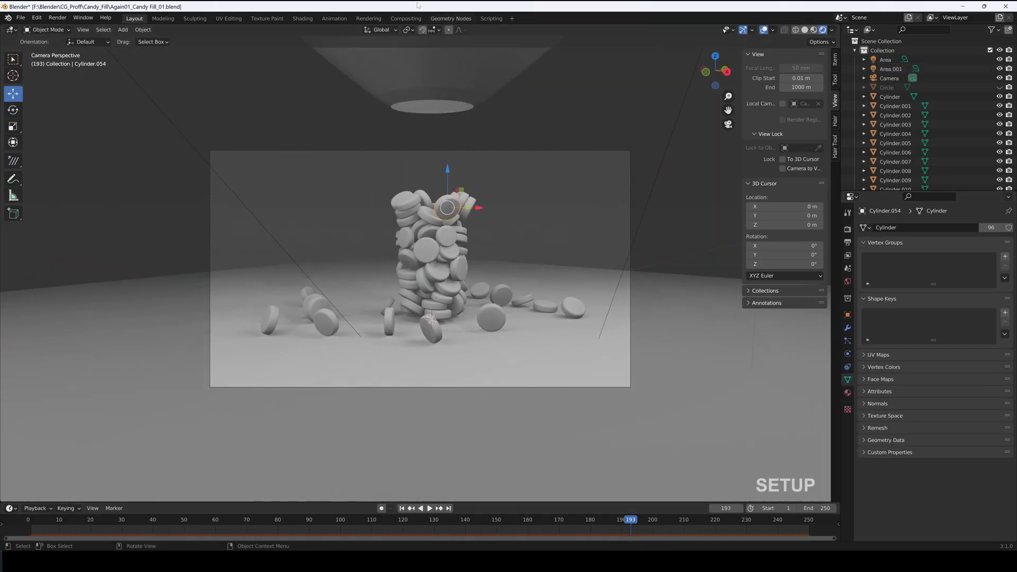
pyautogui.click(302, 18)
pyautogui.write('node')
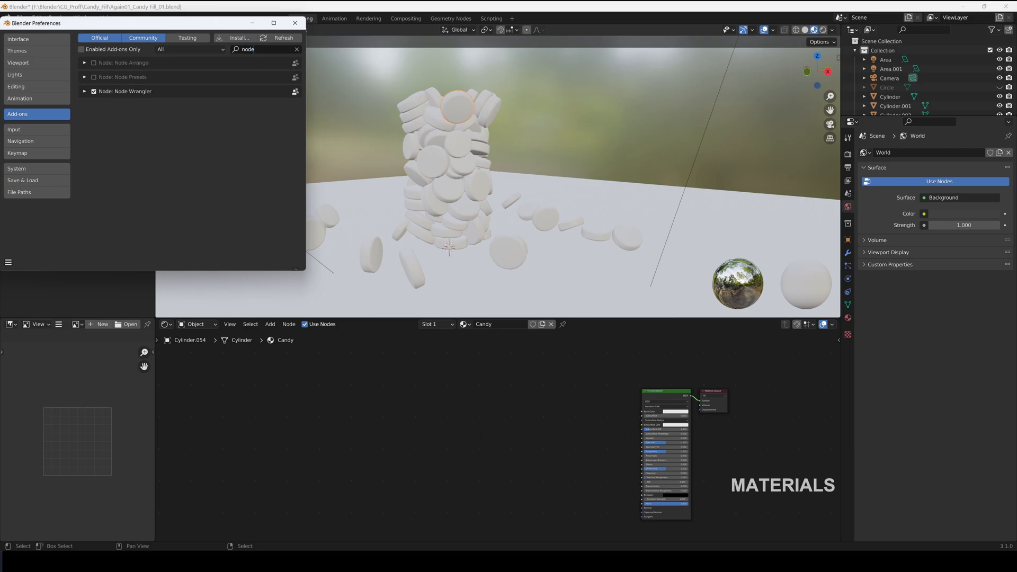
# With Node Wrangler enabled, drive the Candy colour with a Gradient Texture mapped by object coordinates
pyautogui.click(296, 23)
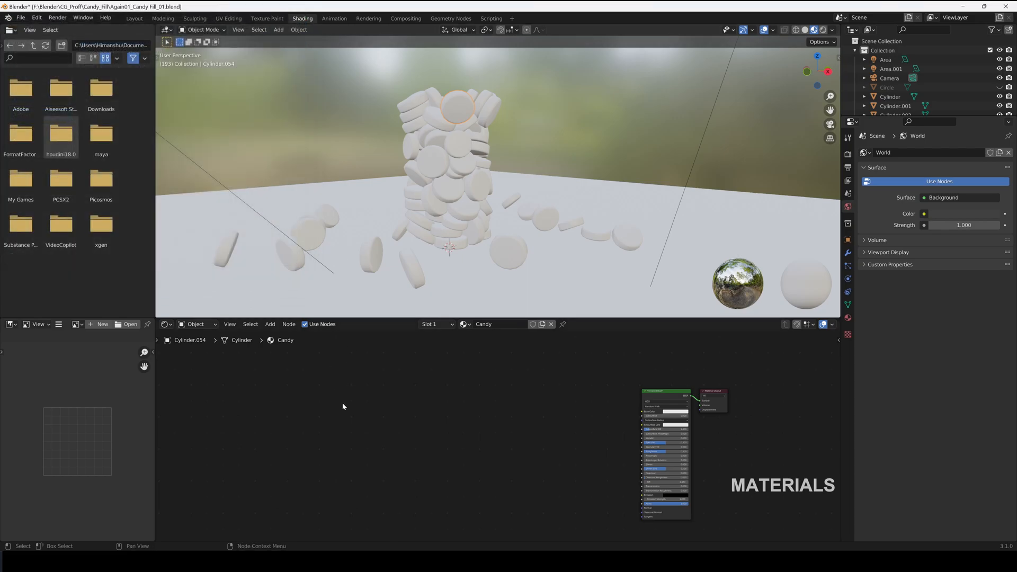
pyautogui.write('grad')
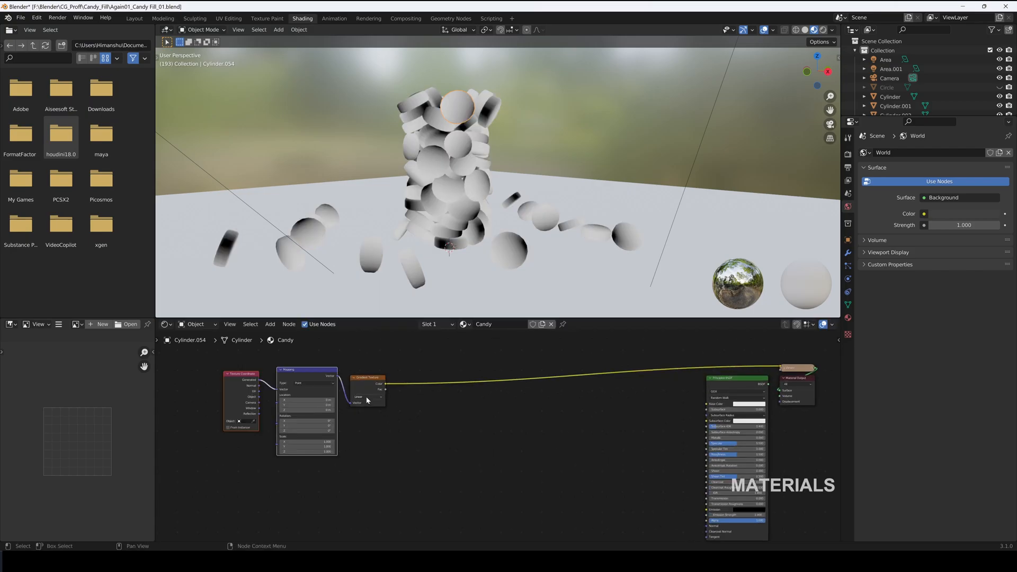
pyautogui.click(368, 396)
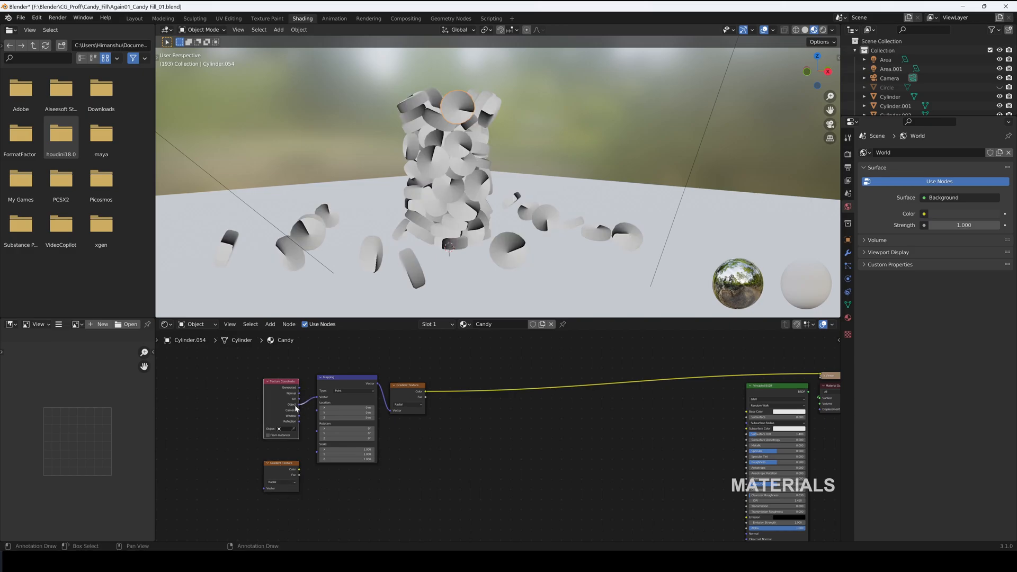
# Feed the spherical gradient into a new Math node set to Multiply
pyautogui.moveTo(280, 381); pyautogui.dragTo(209, 388)
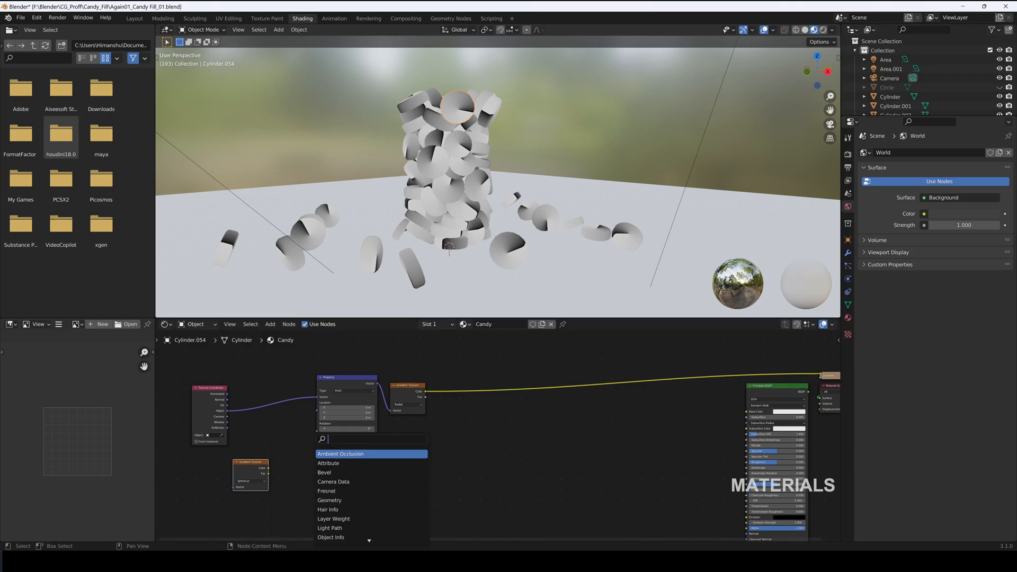
pyautogui.write('math')
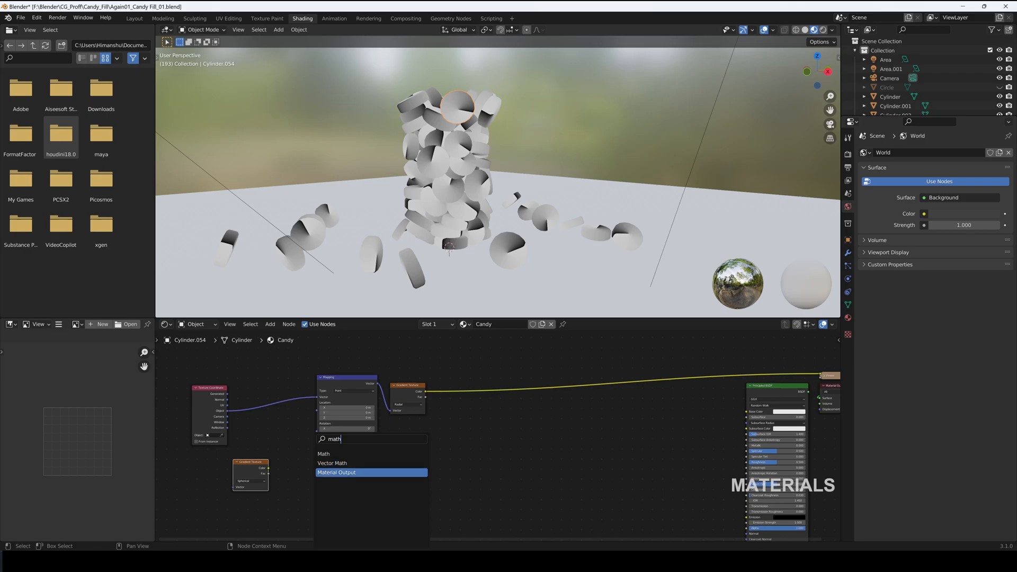
pyautogui.click(324, 455)
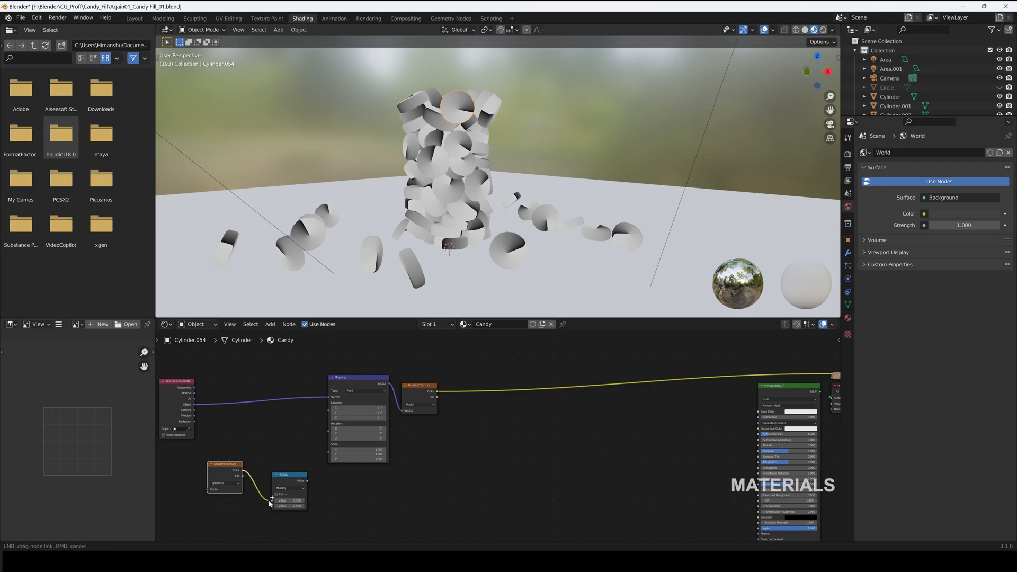
pyautogui.click(269, 502)
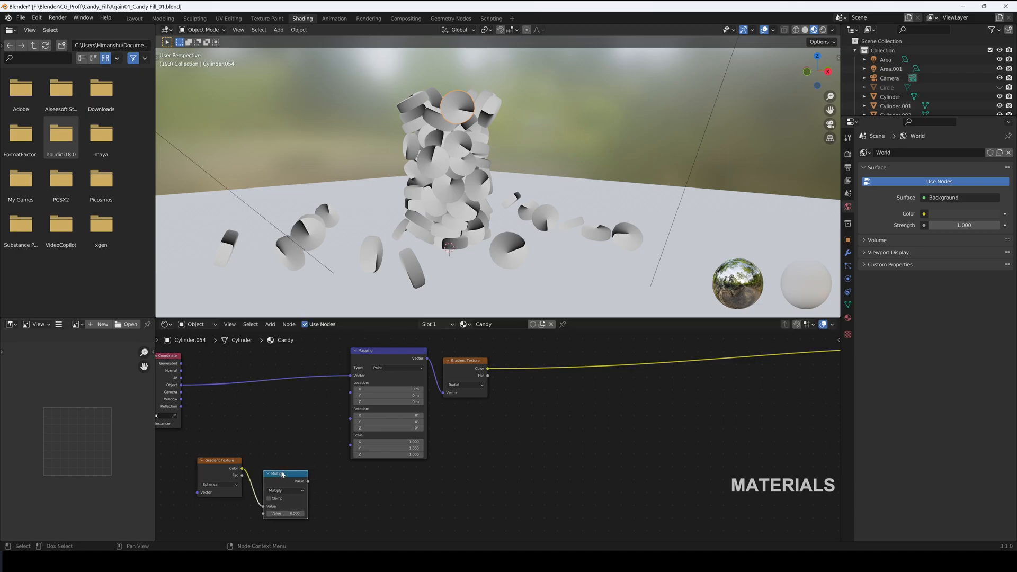
# Add a Combine XYZ node routing the multiplied gradient toward the Mapping node
pyautogui.write('com')
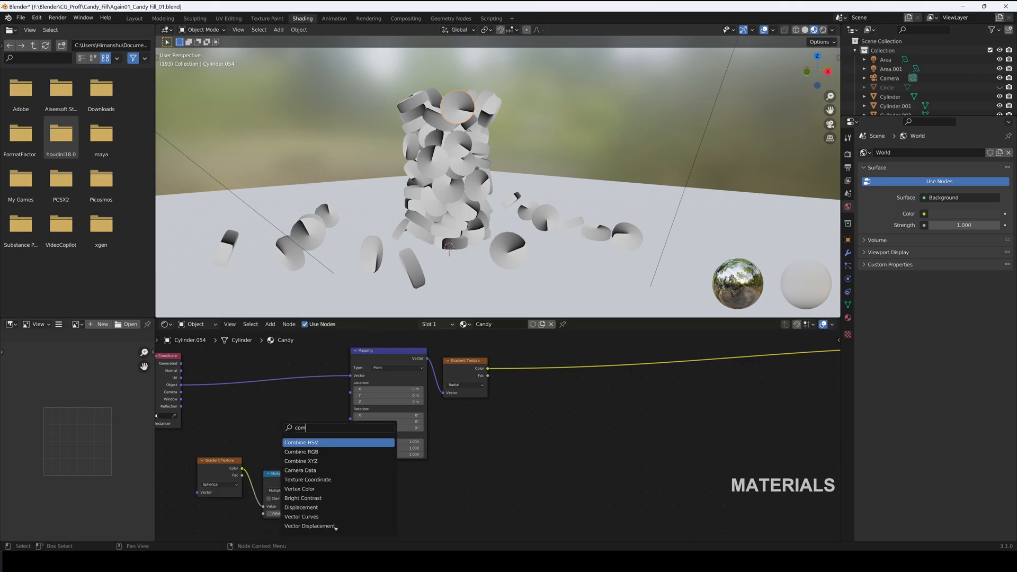
pyautogui.click(301, 461)
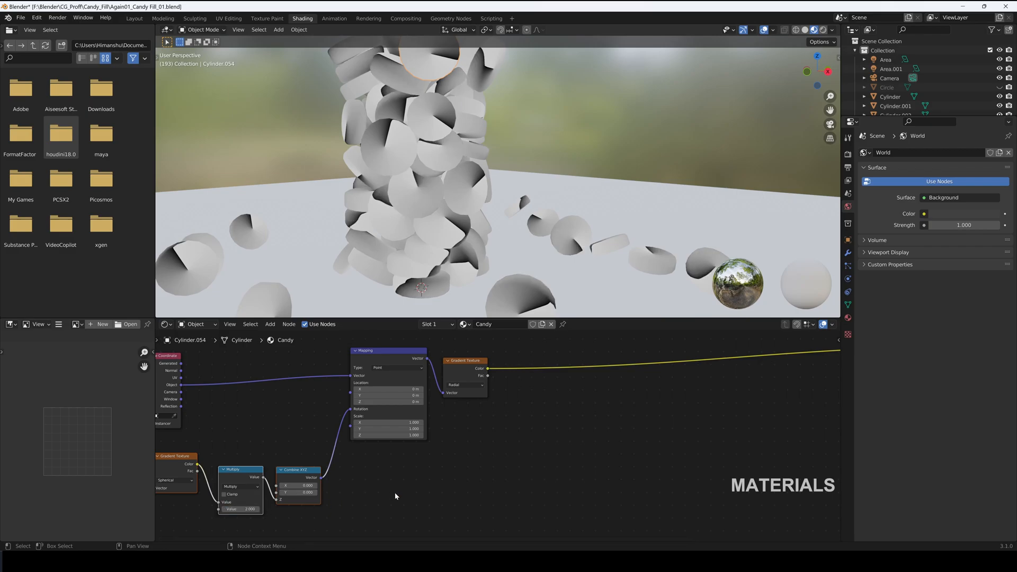
pyautogui.write('math')
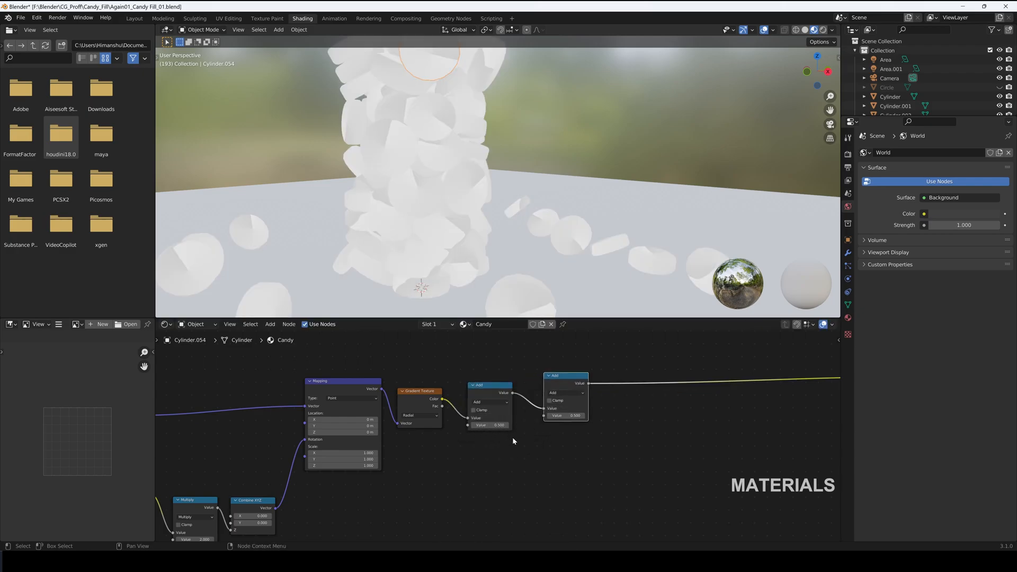
# Set the two Math nodes to Multiply by 12 and Fraction to make repeating swirl stripes
pyautogui.click(490, 385)
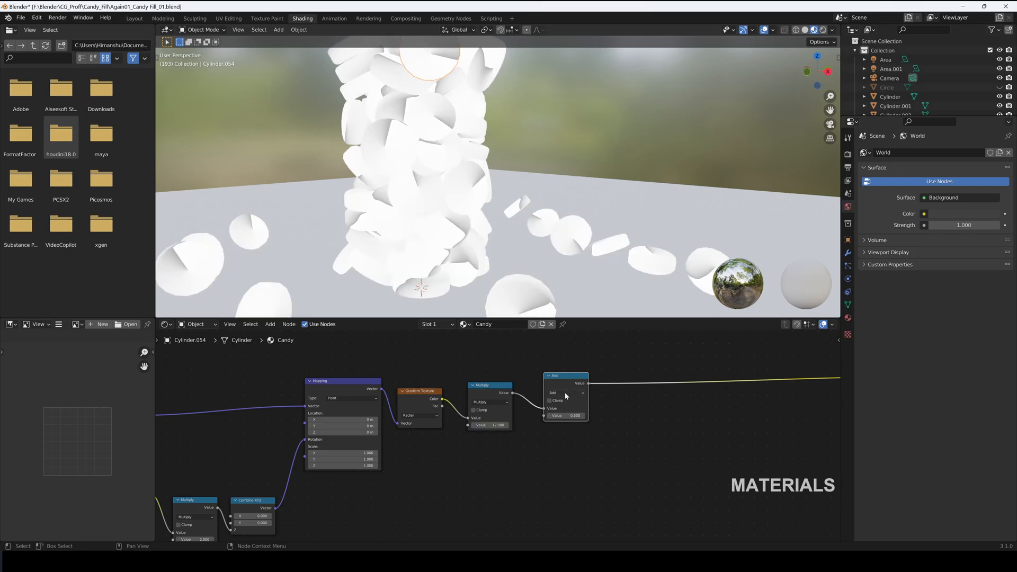
pyautogui.click(568, 392)
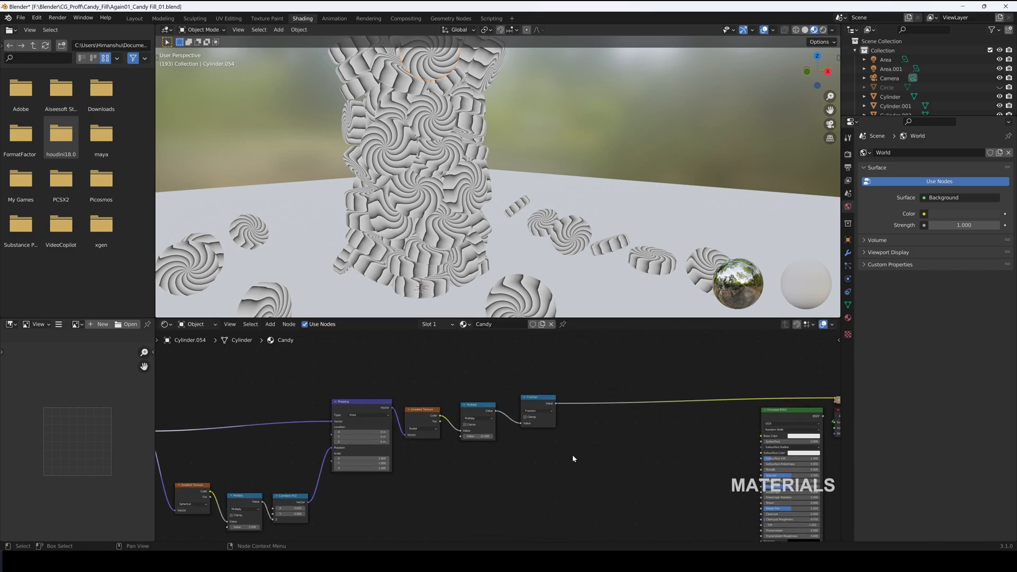
pyautogui.write('color')
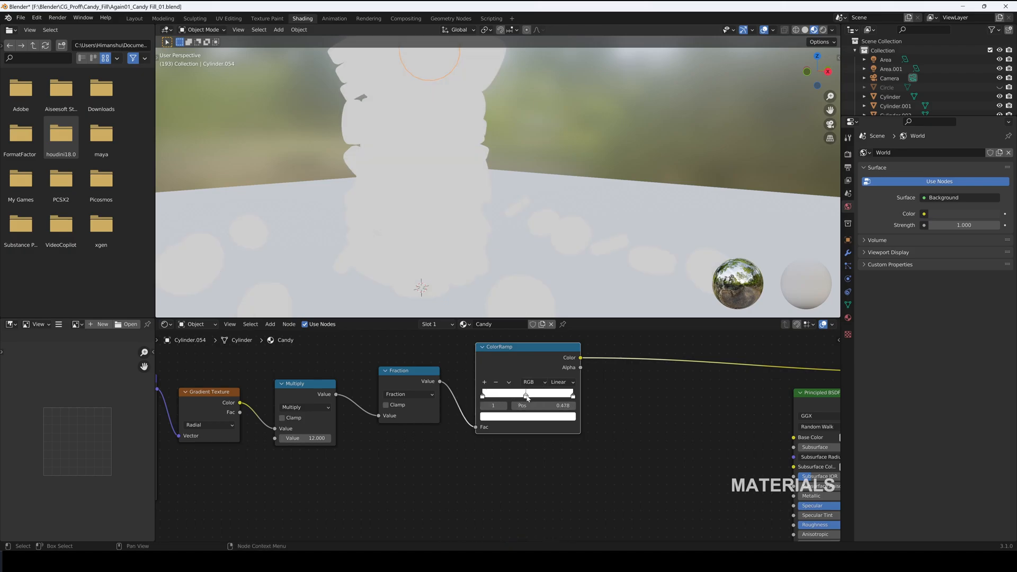
# Give the ColorRamp a red stop and an extra stop for red-and-white stripes
pyautogui.click(526, 415)
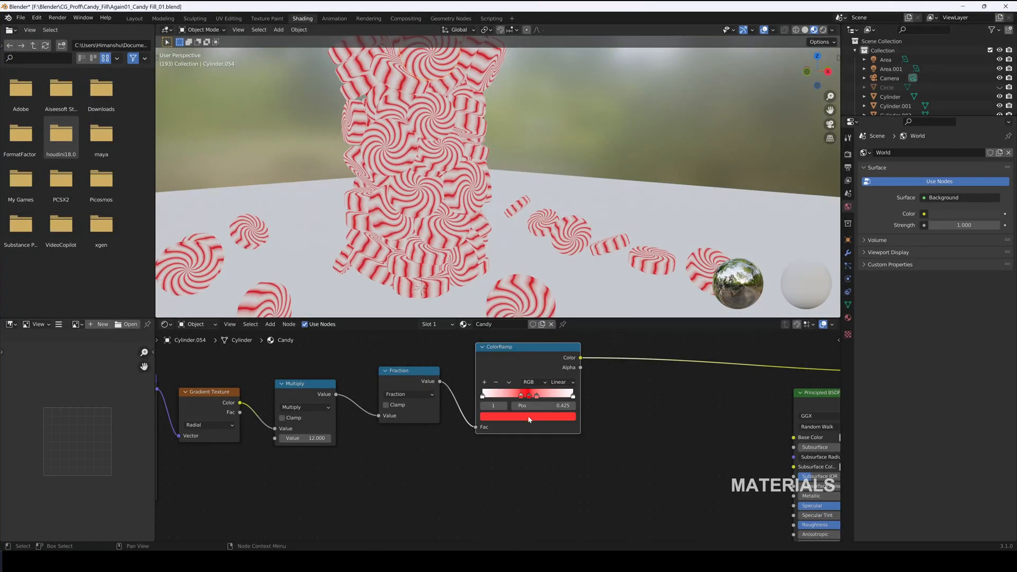
pyautogui.click(526, 418)
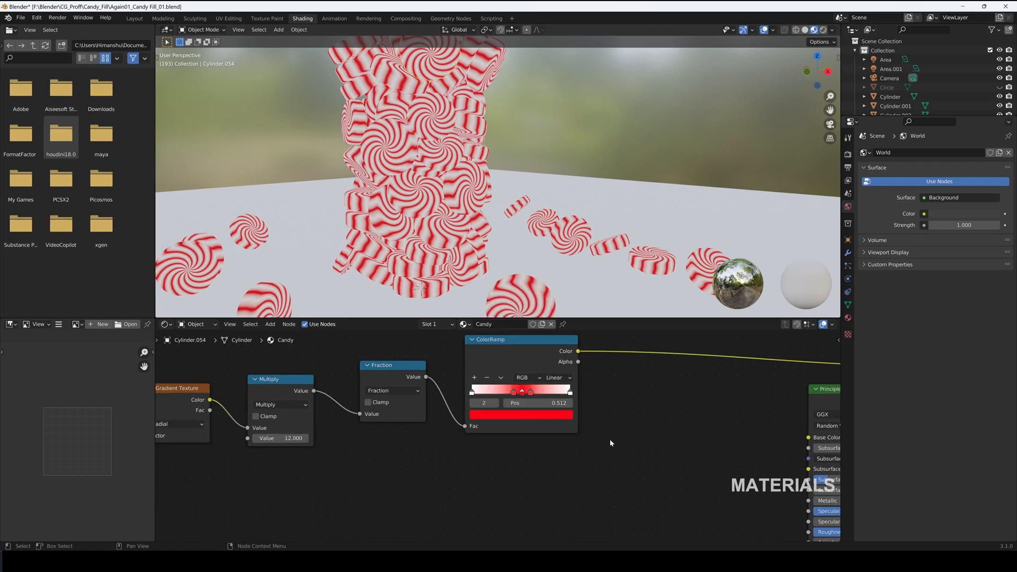
pyautogui.click(560, 389)
pyautogui.write('bu')
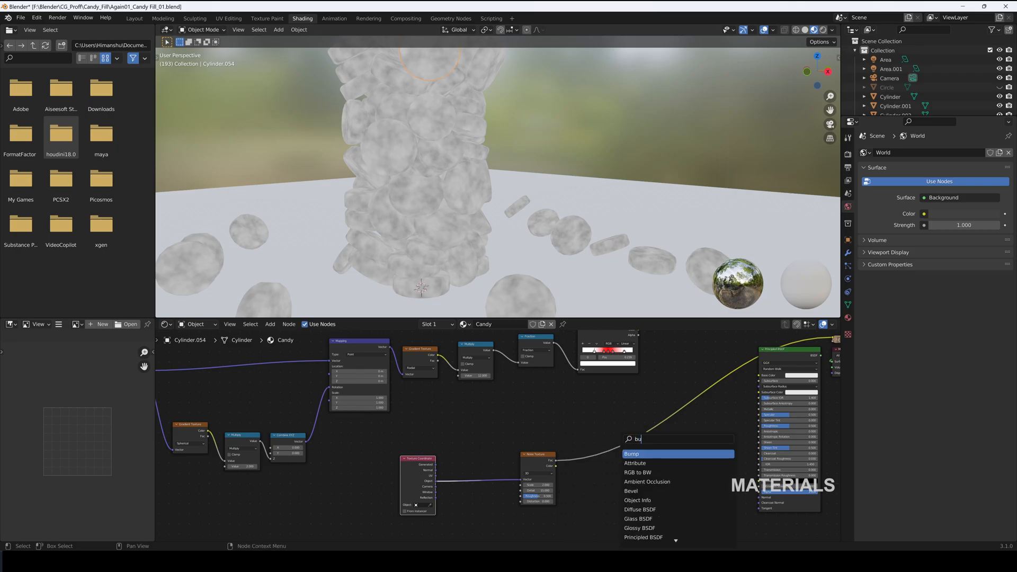
# Add a noise-driven Bump node into the BSDF Normal and save as Again01_Candy Fill_02.blend
pyautogui.click(633, 453)
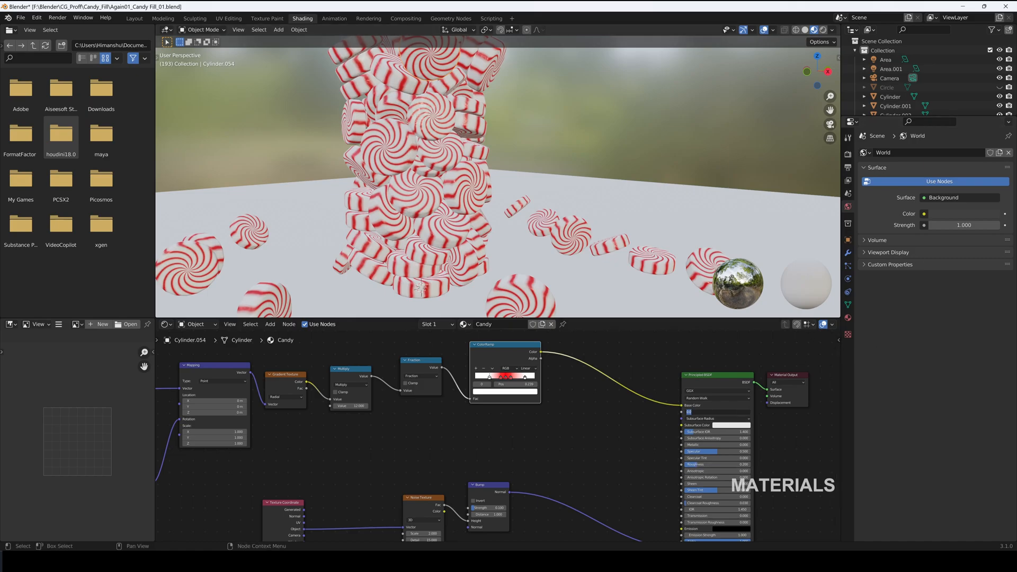
pyautogui.click(717, 412)
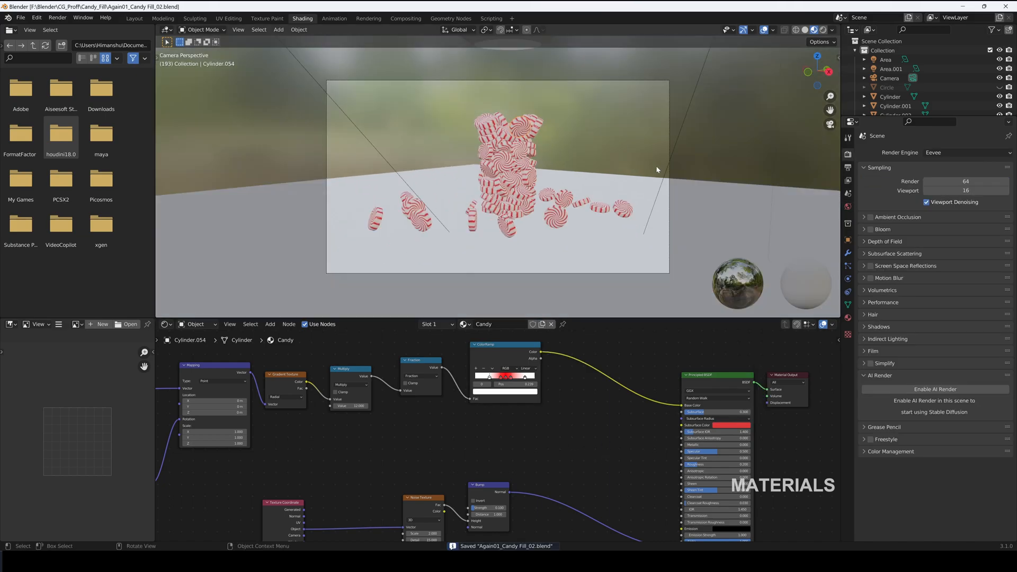
# Switch the render engine to Cycles and search for a shader node on the jar's material
pyautogui.click(966, 153)
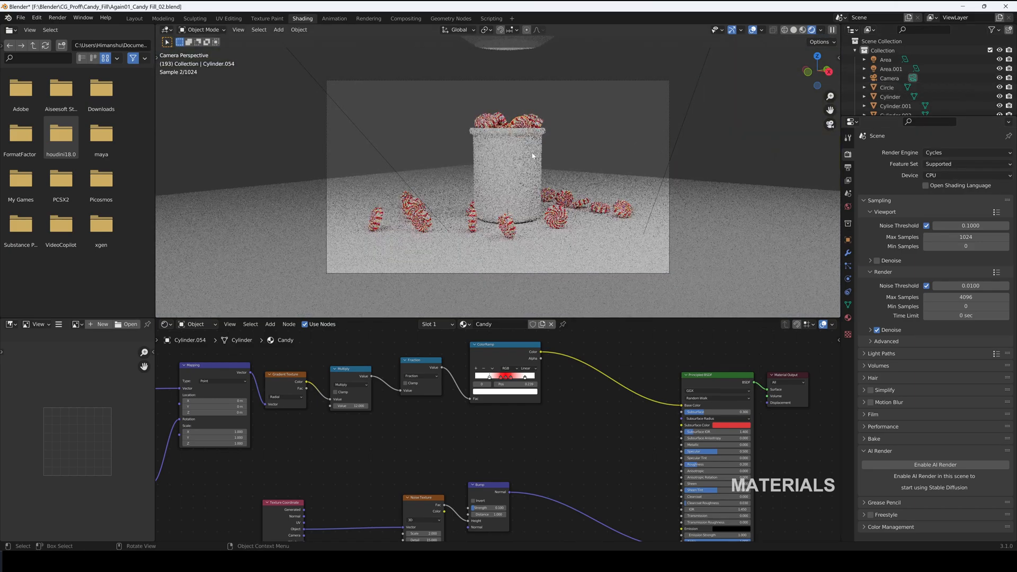
pyautogui.click(888, 87)
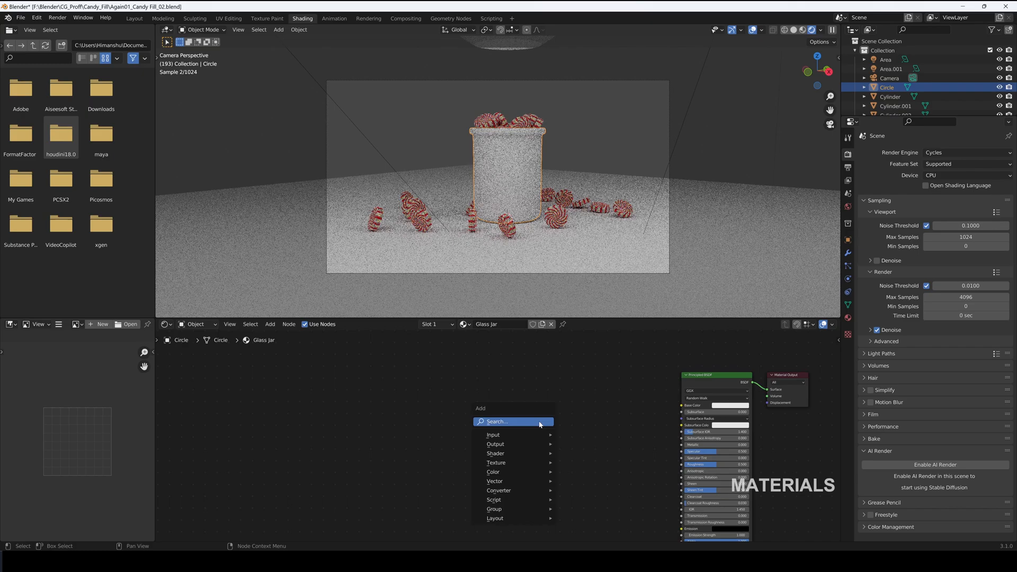
pyautogui.click(494, 454)
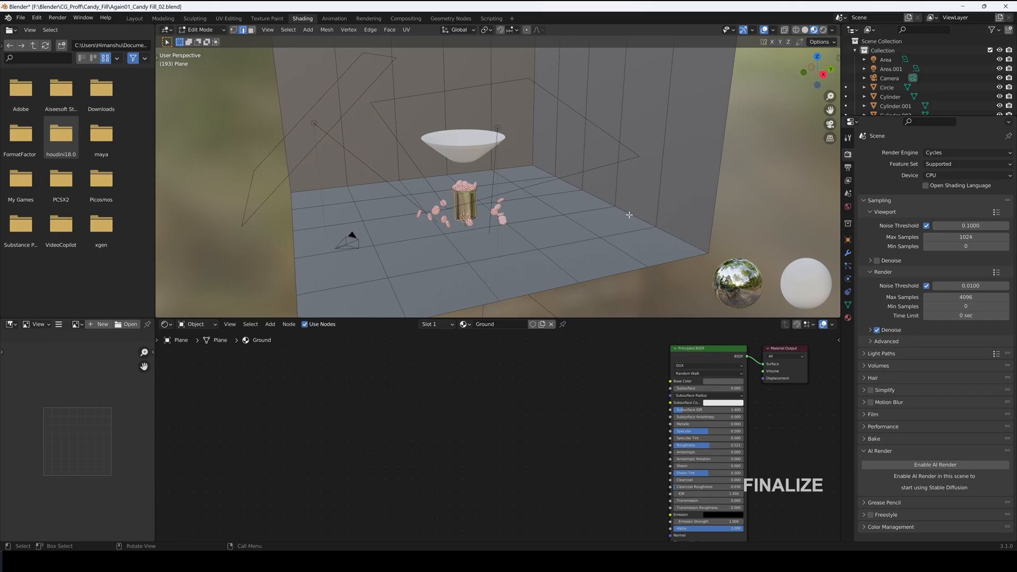
# Bevel the ground plane's corner edges with several segments so the floor curves into the backdrop
pyautogui.click(167, 245)
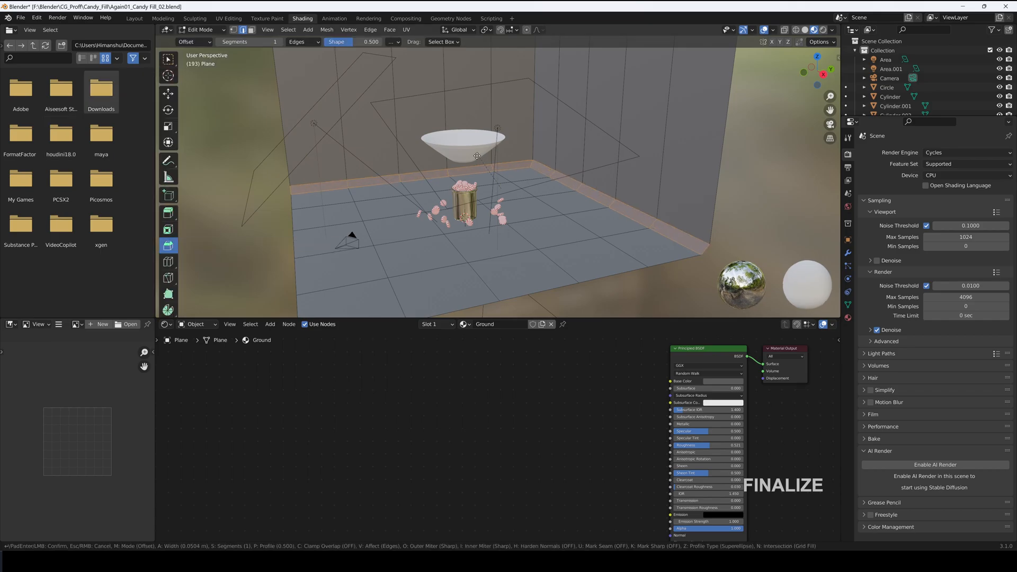
pyautogui.click(476, 154)
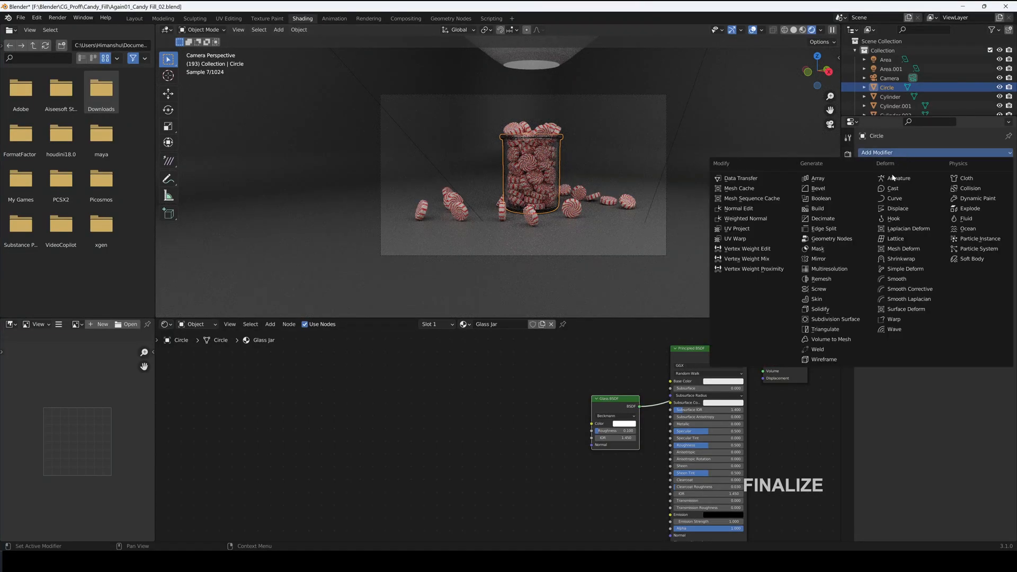
# List the frame rate choices in Output Format to change 24 fps to 25
pyautogui.click(836, 319)
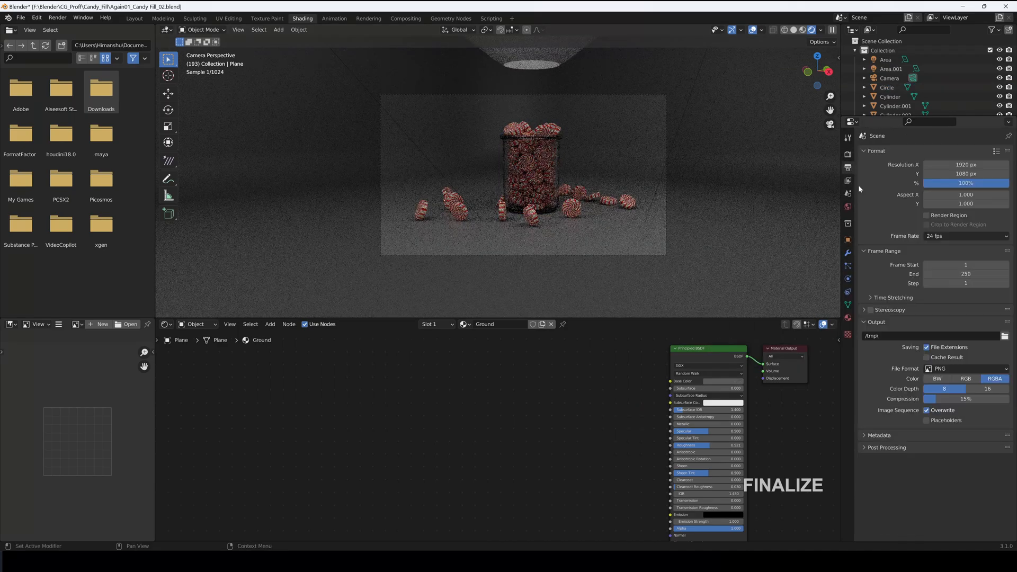
pyautogui.click(966, 235)
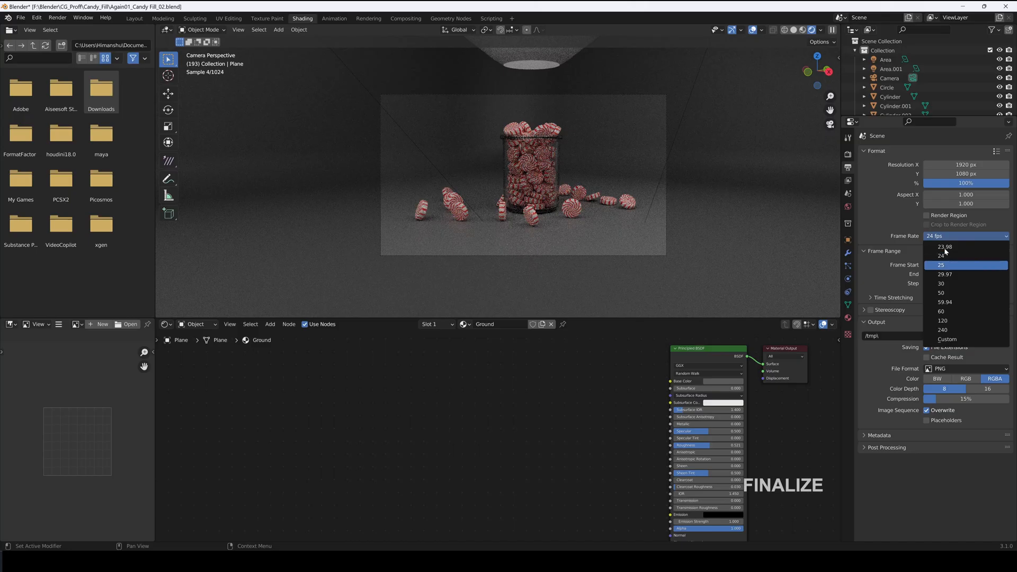